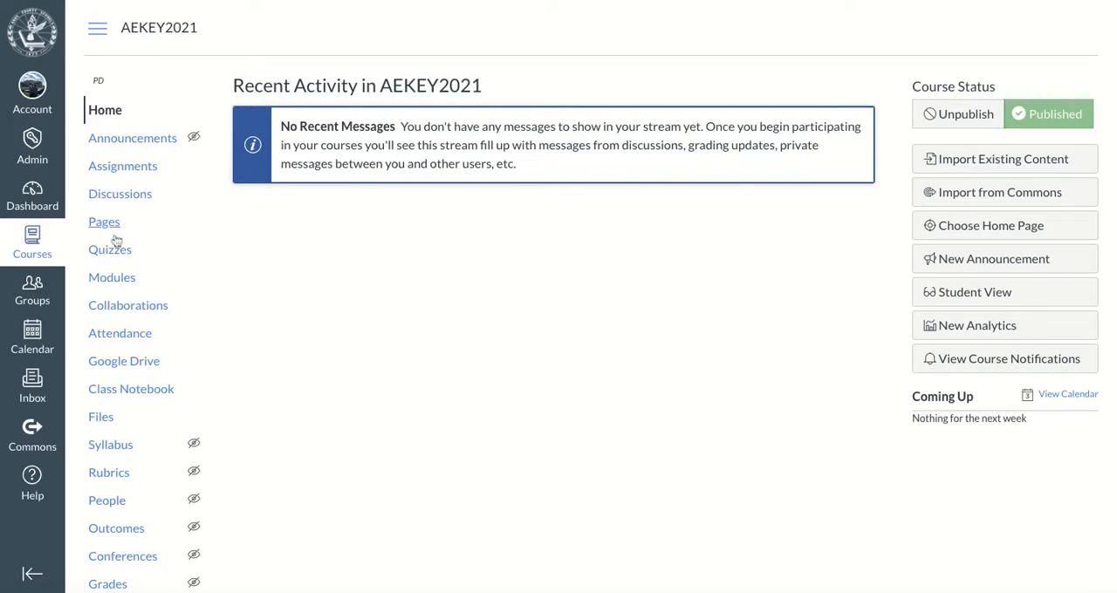
pyautogui.moveTo(112, 277)
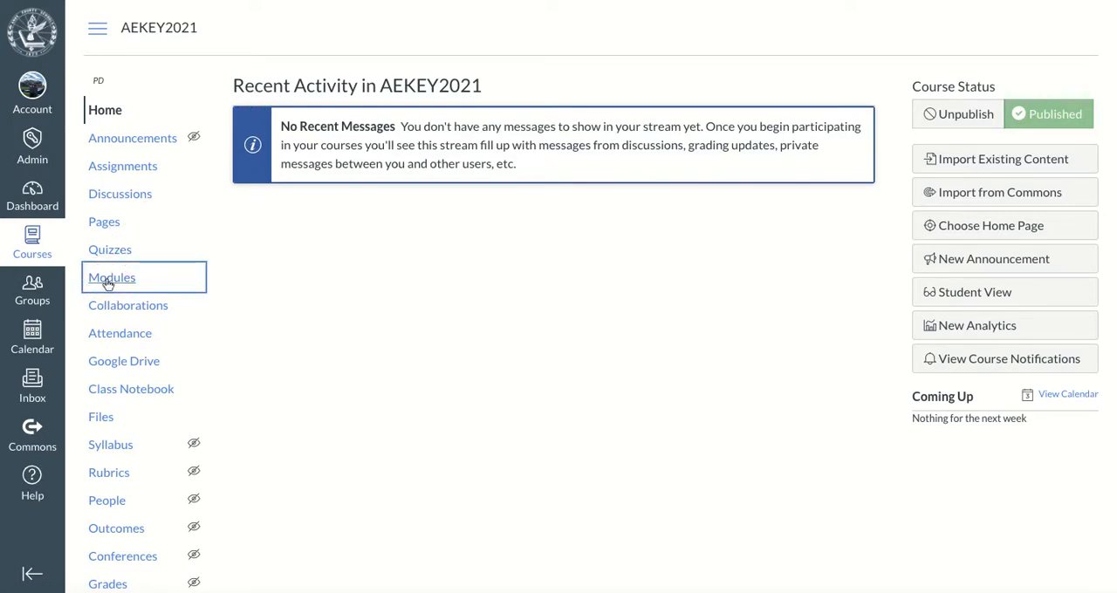
# - Open the AEKEY2021 course's Modules page and scroll to the Practice KEY (July 30) module
pyautogui.click(111, 278)
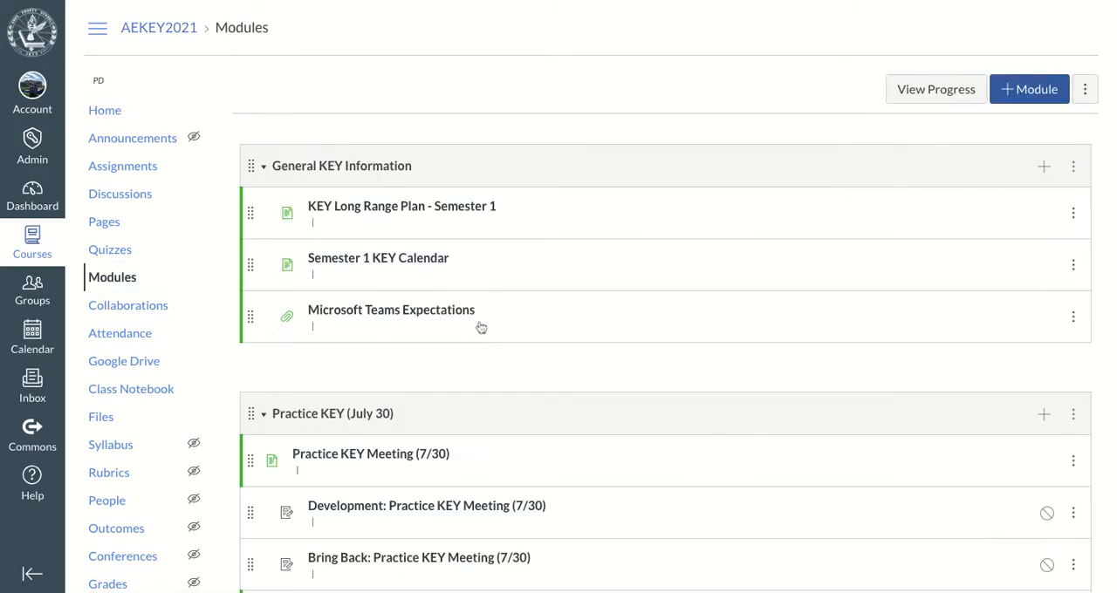
pyautogui.scroll(-3)
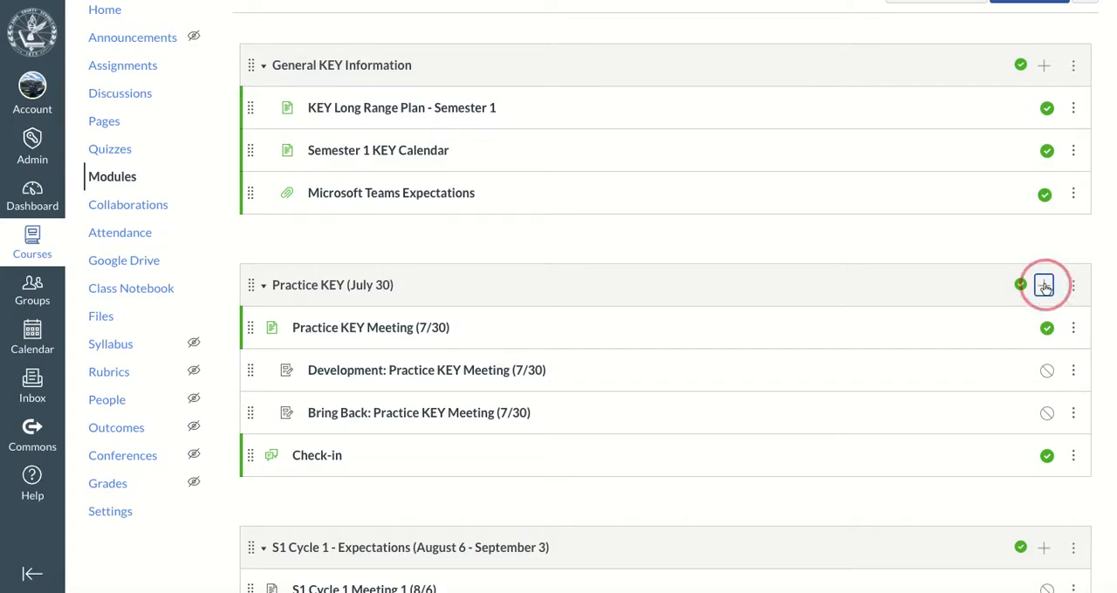
# - Add a new quiz named Pre-KEY Quiz to the Practice KEY (July 30) module
pyautogui.click(1043, 284)
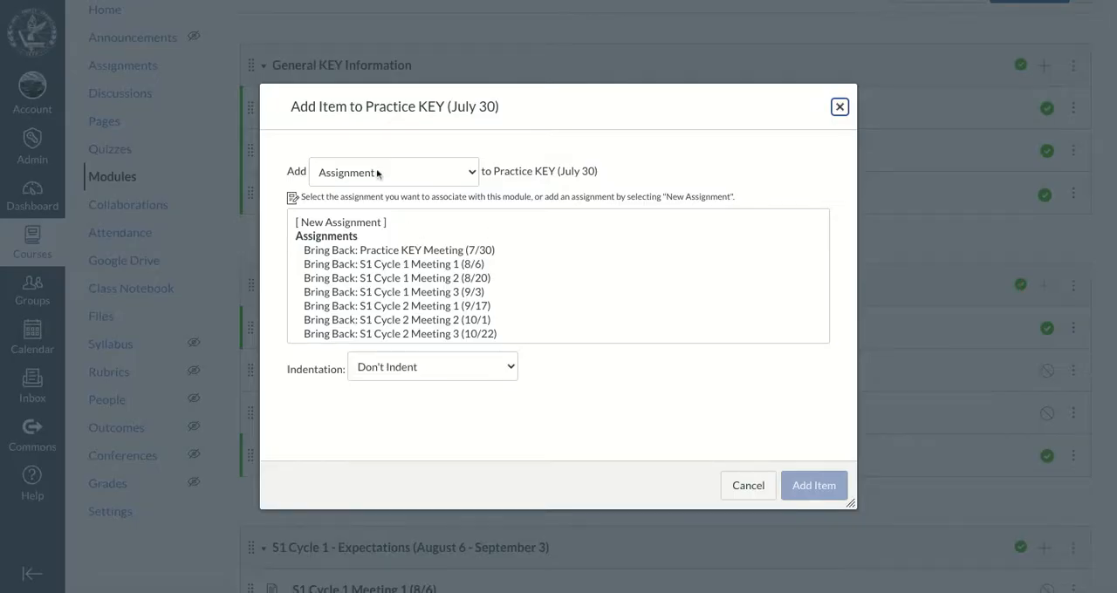
pyautogui.click(395, 171)
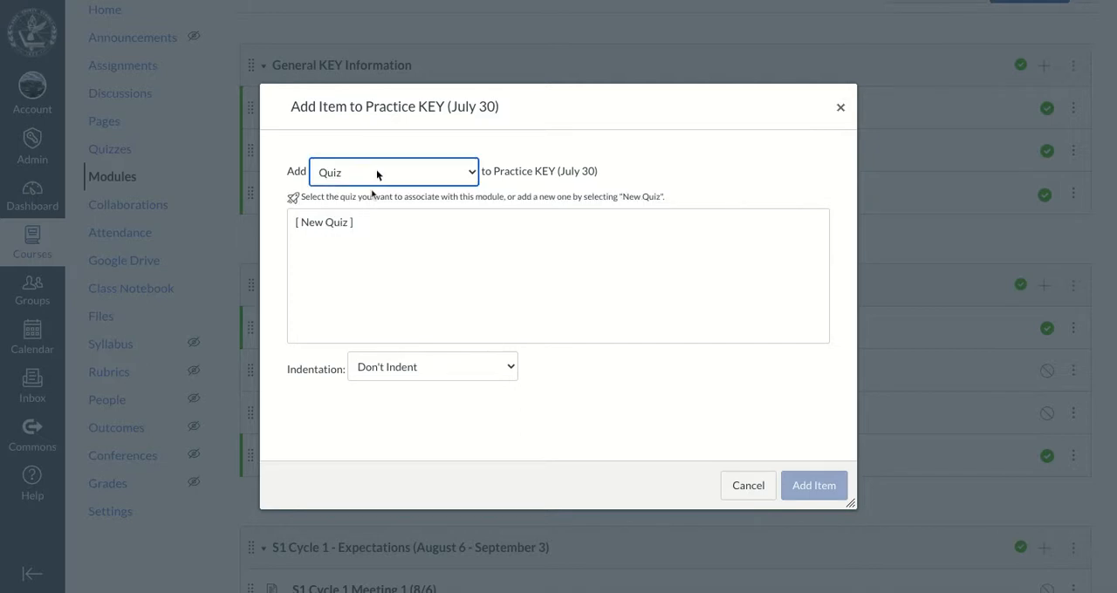
pyautogui.click(325, 222)
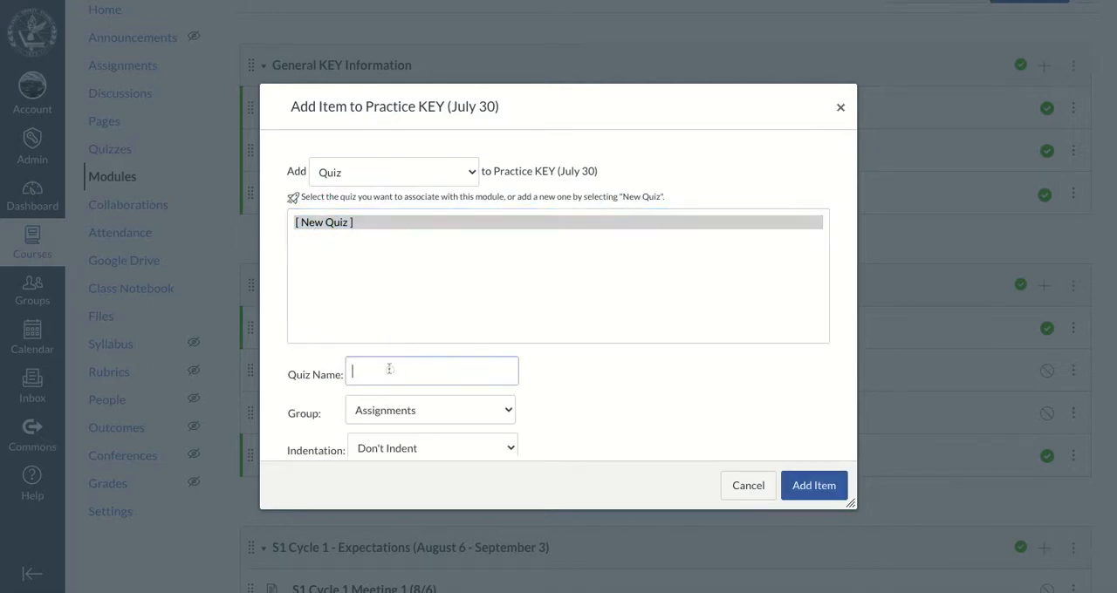
pyautogui.write('Pre-KEY Quiz')
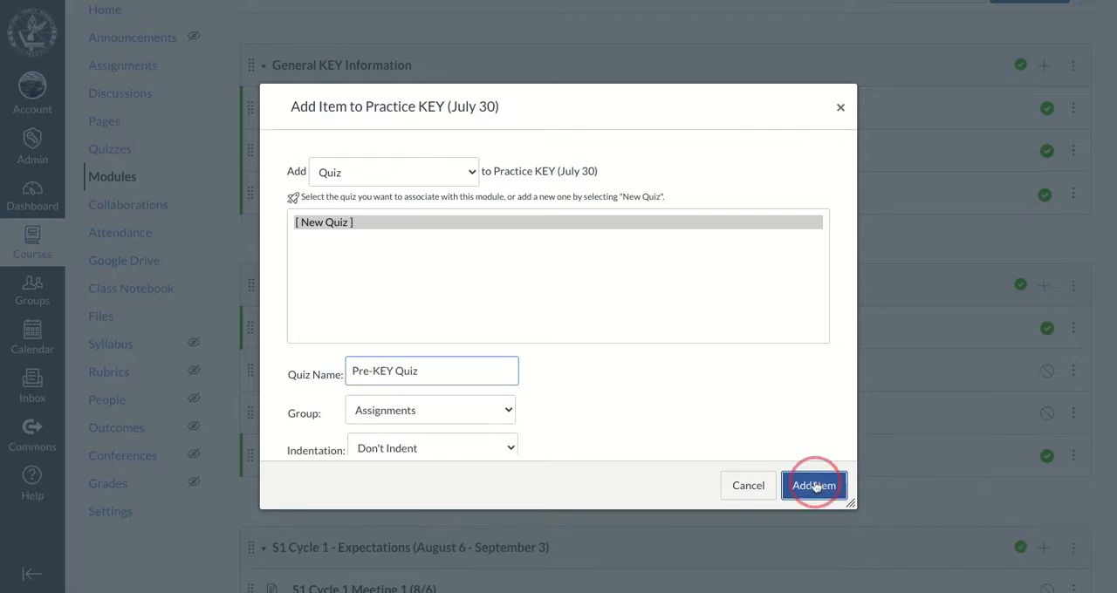
pyautogui.click(813, 485)
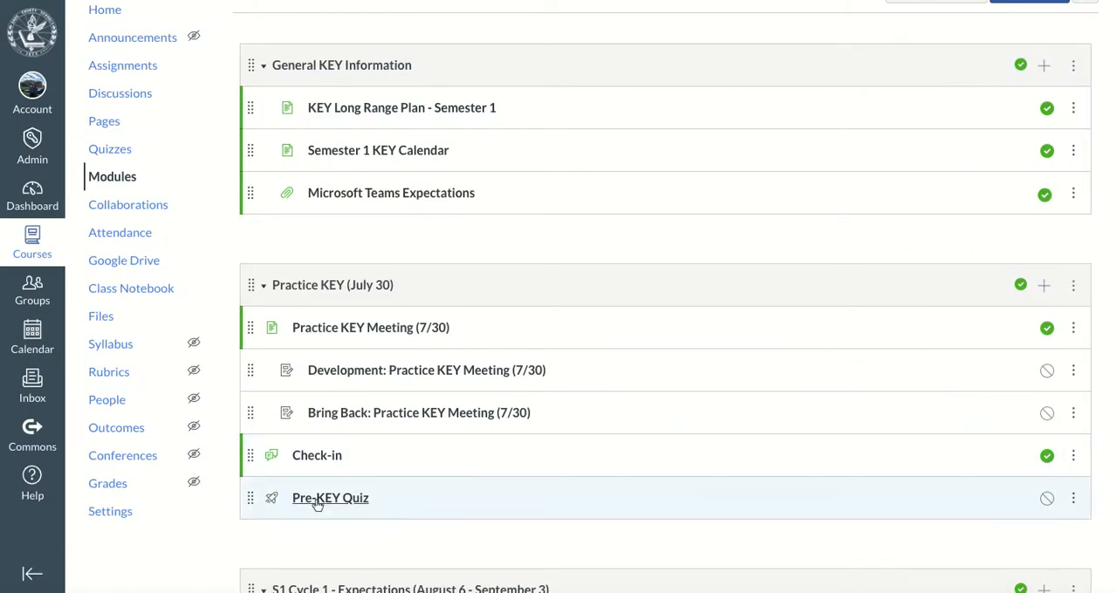
# - Open the Pre-KEY Quiz from the module and start editing its details
pyautogui.click(330, 497)
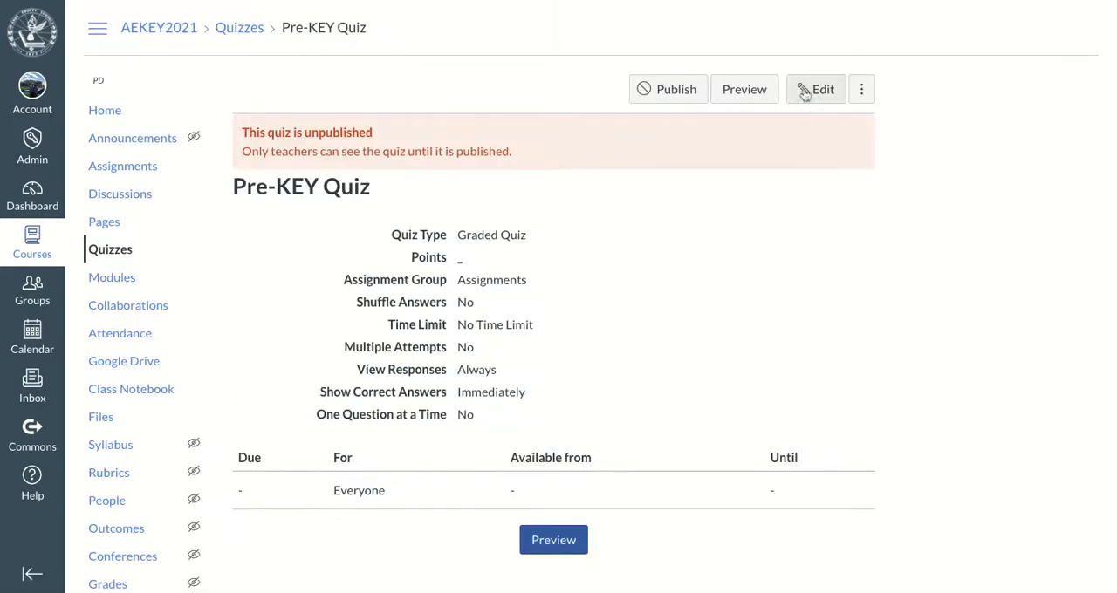
pyautogui.click(813, 89)
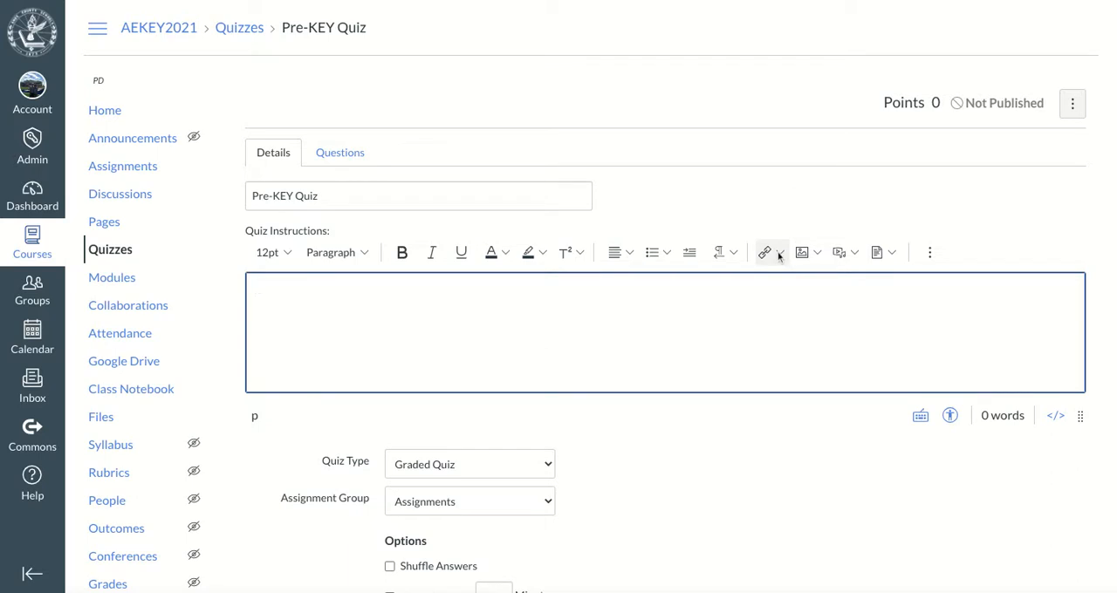
pyautogui.moveTo(794, 258)
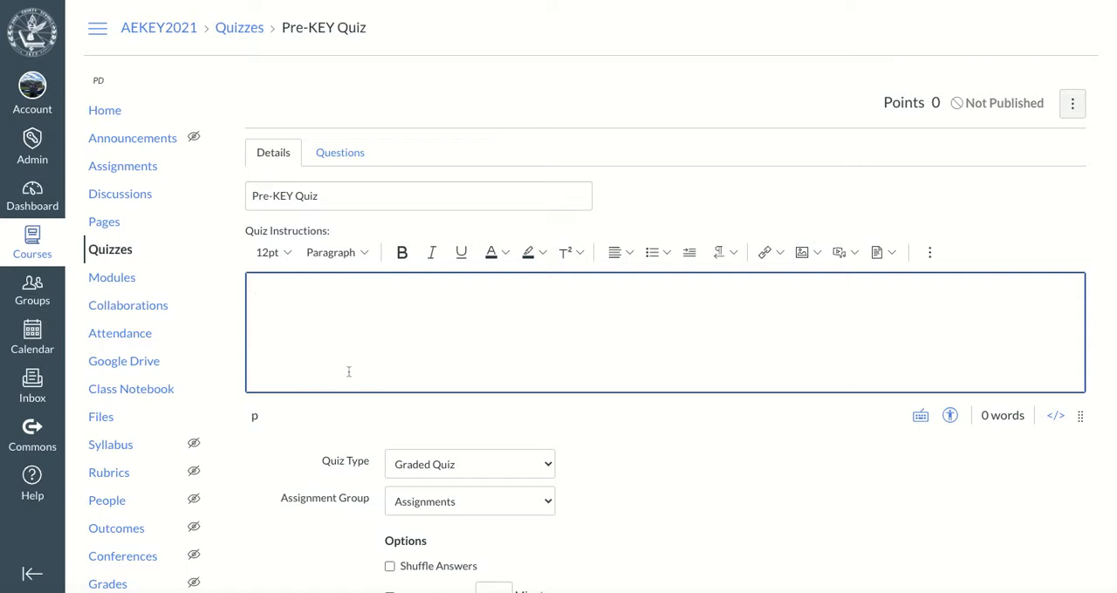
pyautogui.scroll(-3)
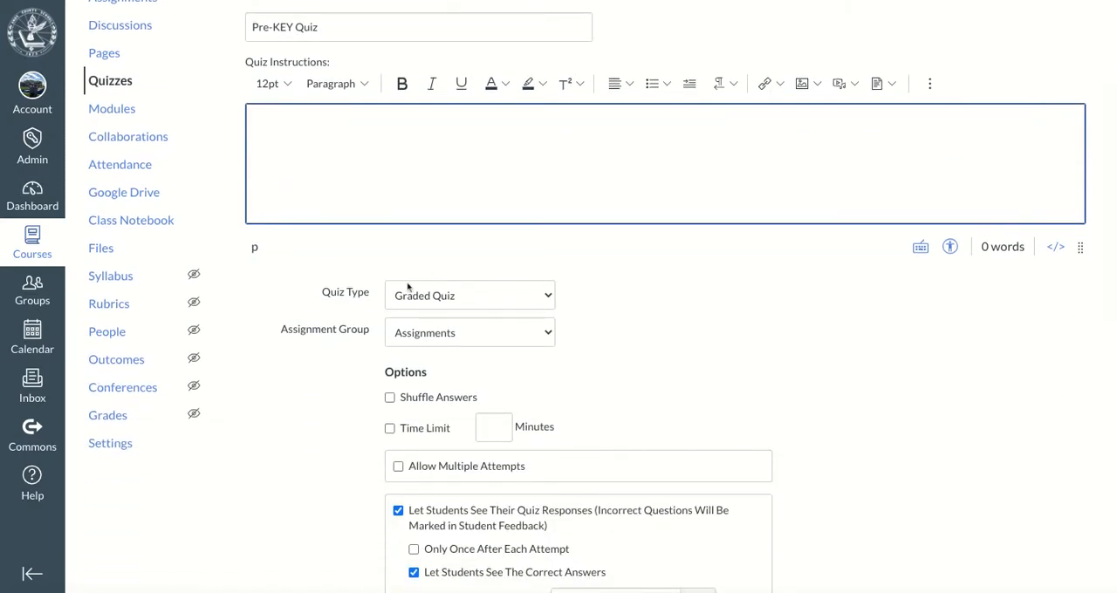
pyautogui.scroll(-3)
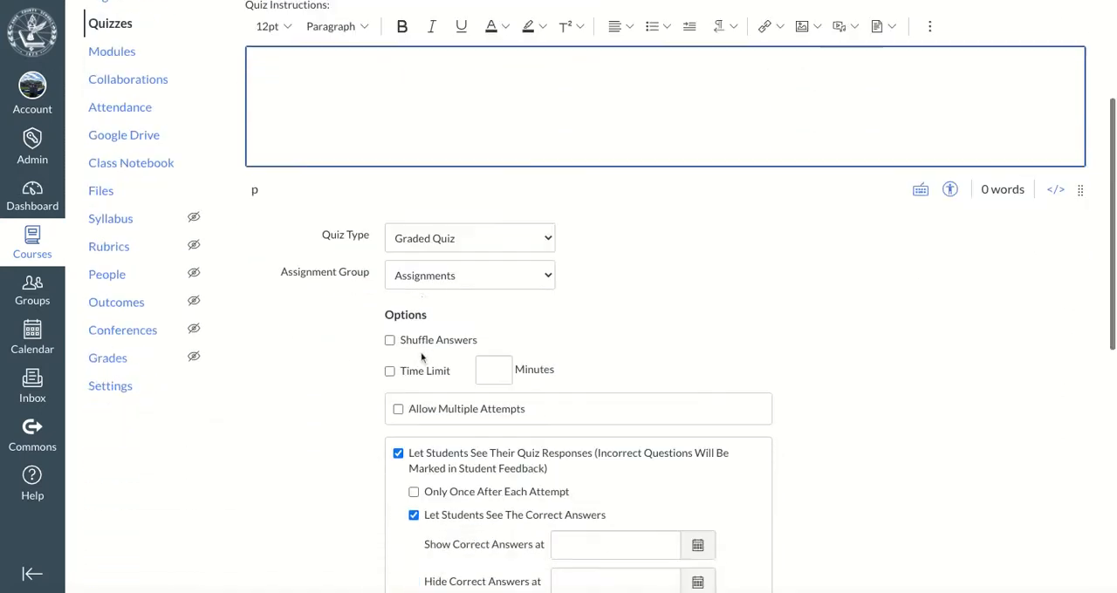
pyautogui.scroll(-3)
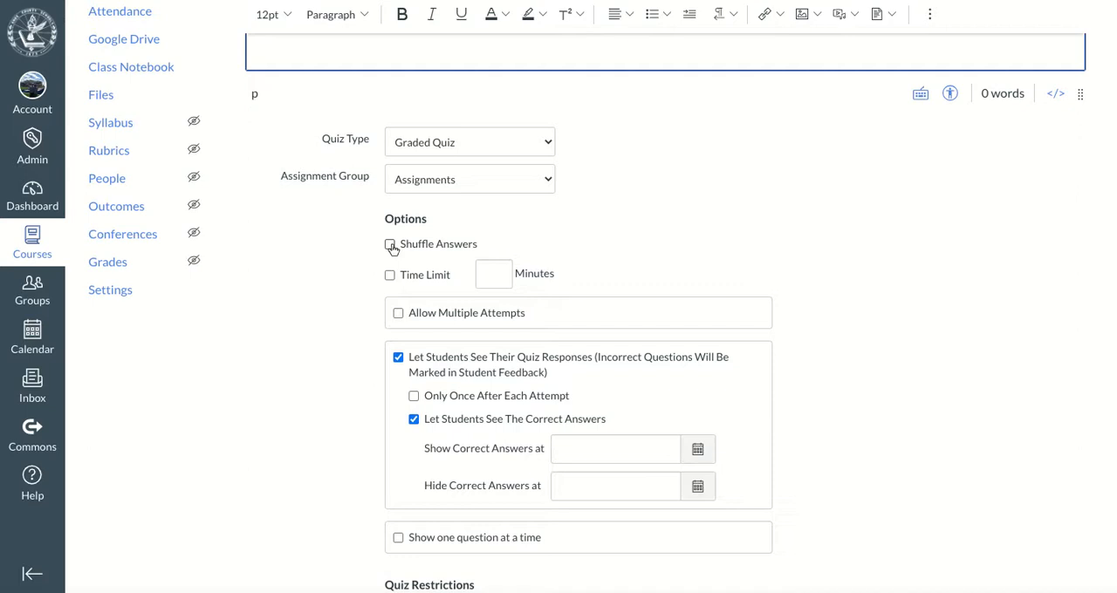
pyautogui.click(391, 244)
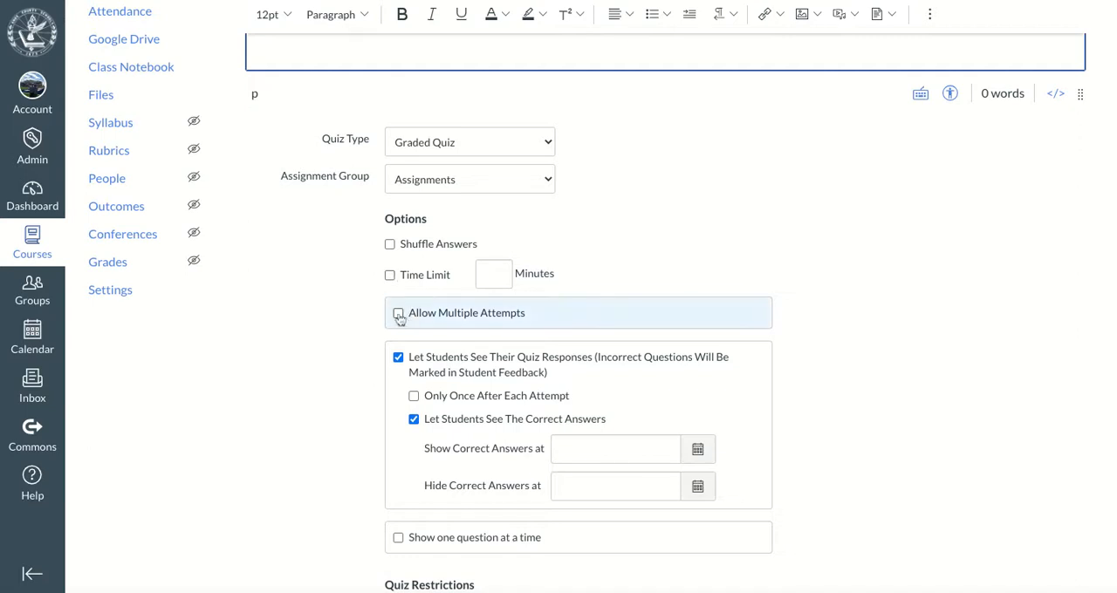
pyautogui.click(398, 312)
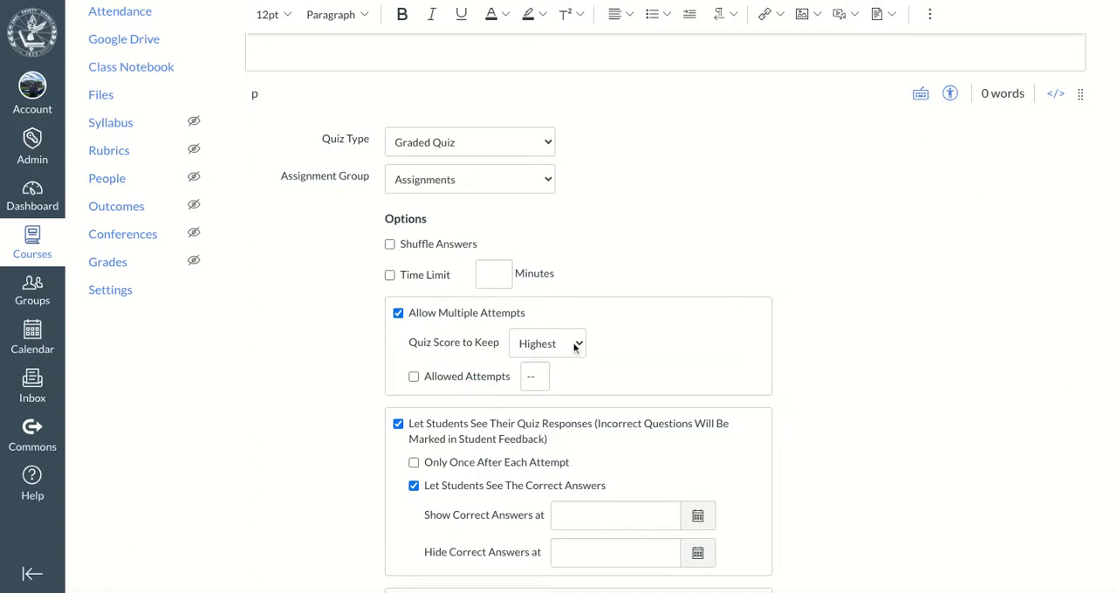
pyautogui.moveTo(574, 349)
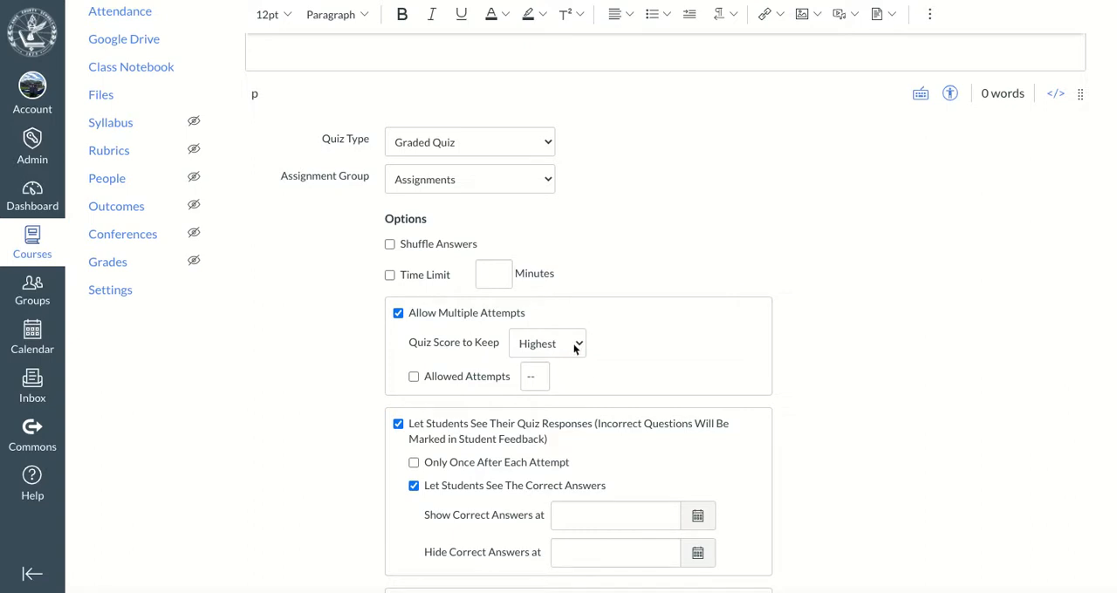
pyautogui.click(548, 342)
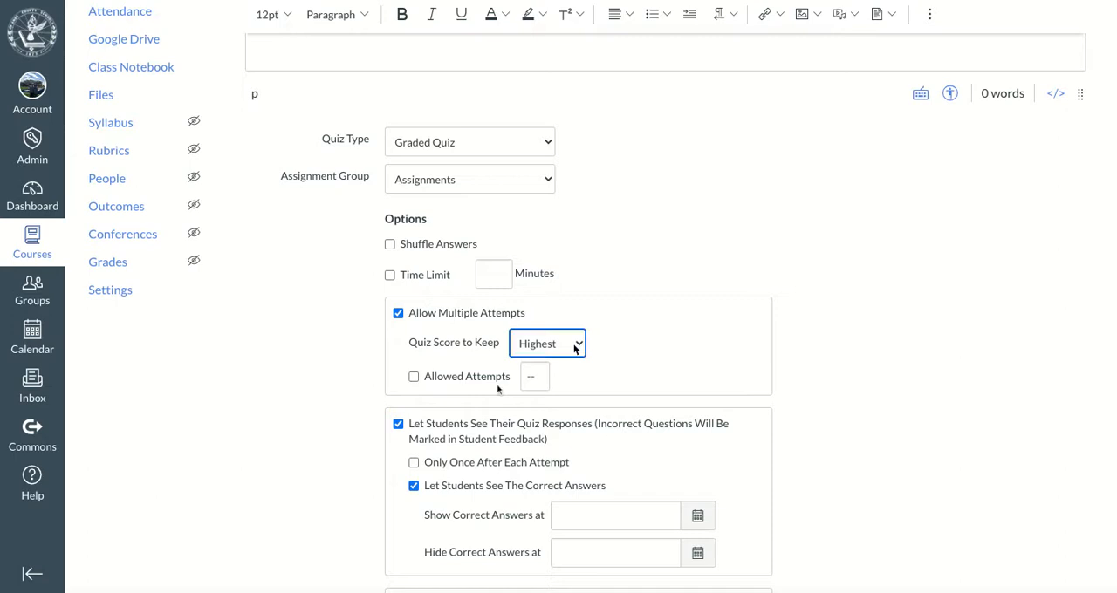
pyautogui.click(414, 376)
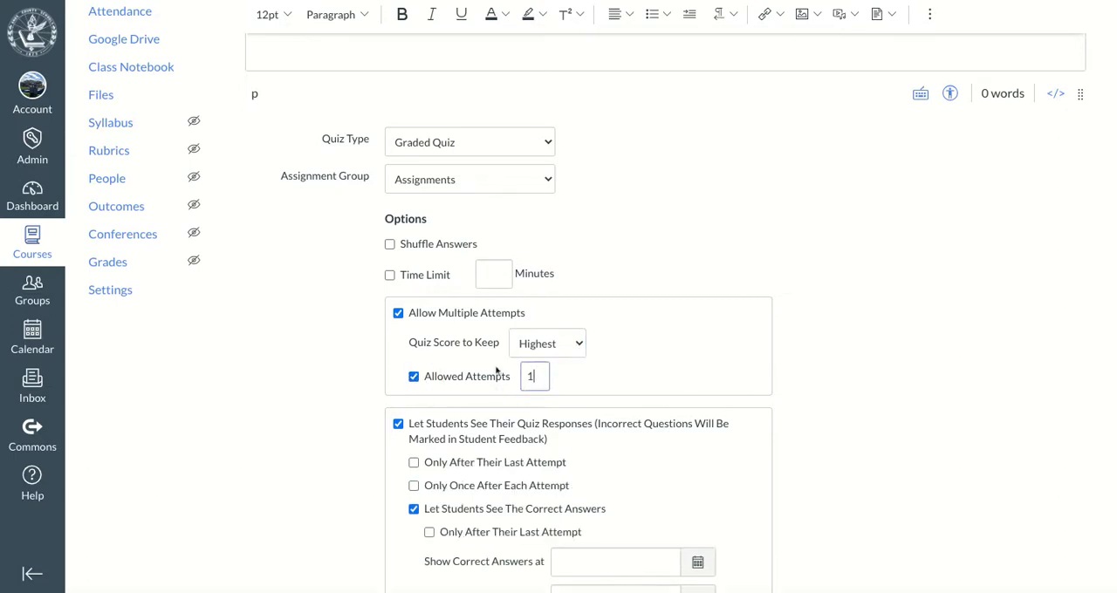
pyautogui.click(398, 313)
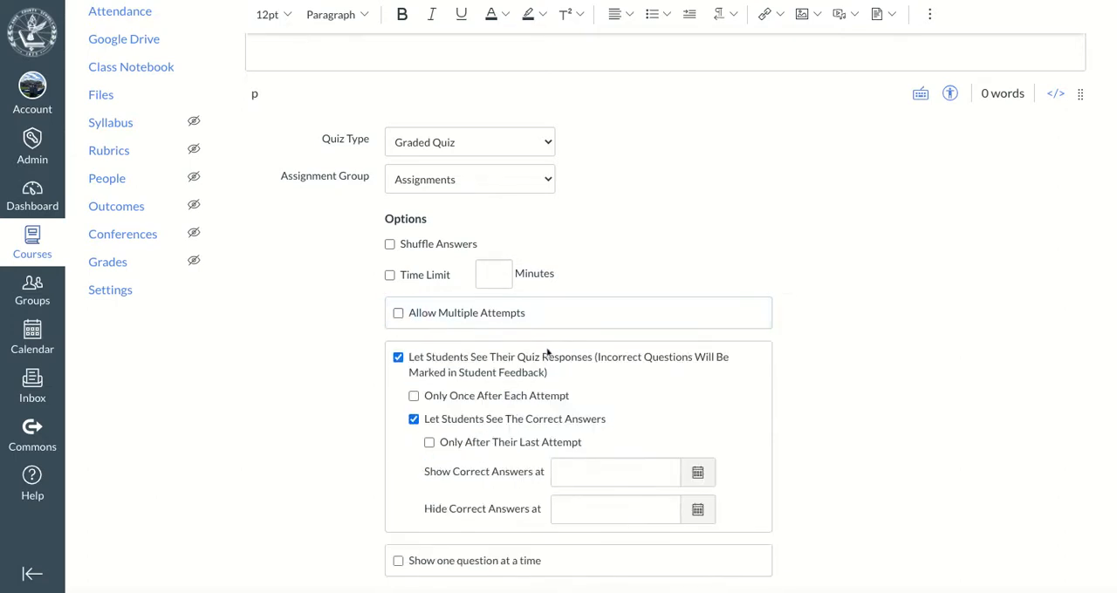
pyautogui.scroll(-3)
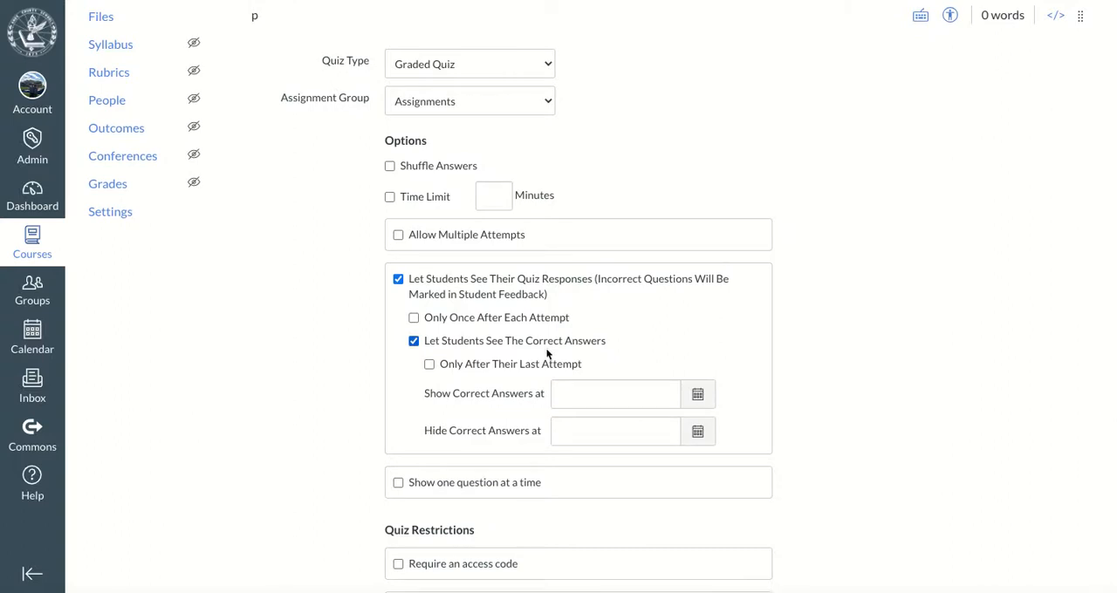
pyautogui.moveTo(422, 287)
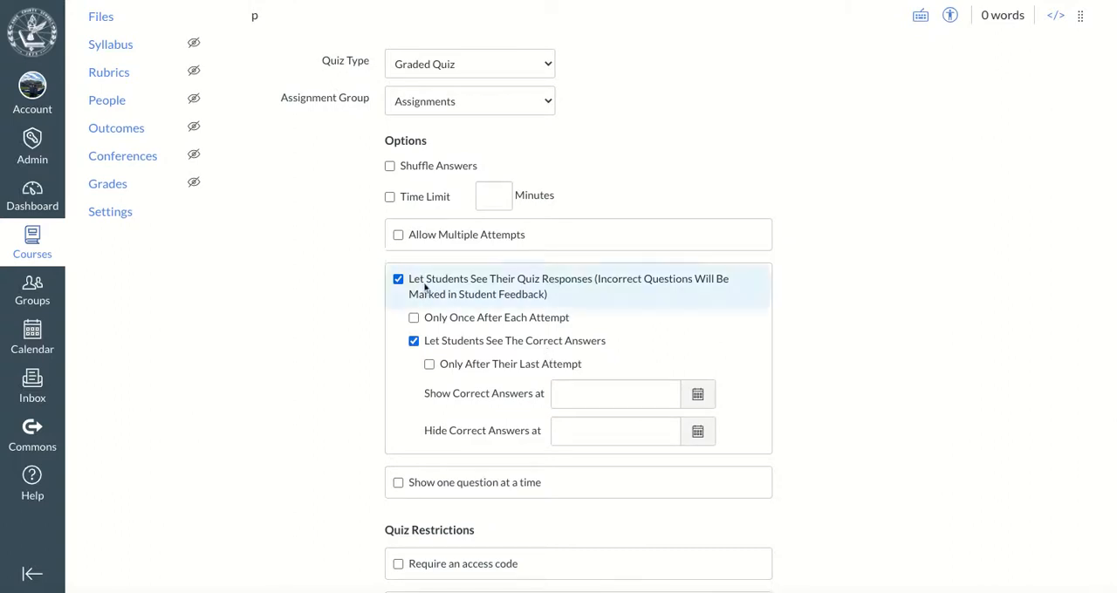
pyautogui.moveTo(532, 286)
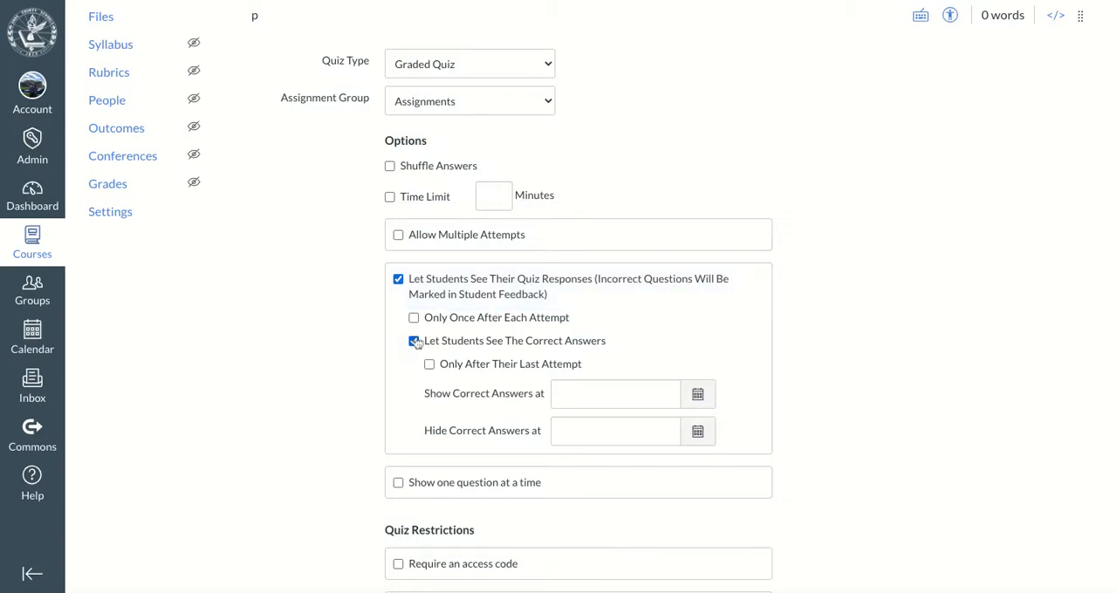
# - Toggle 'Let Students See The Correct Answers' off and on, leaving it checked
pyautogui.click(413, 340)
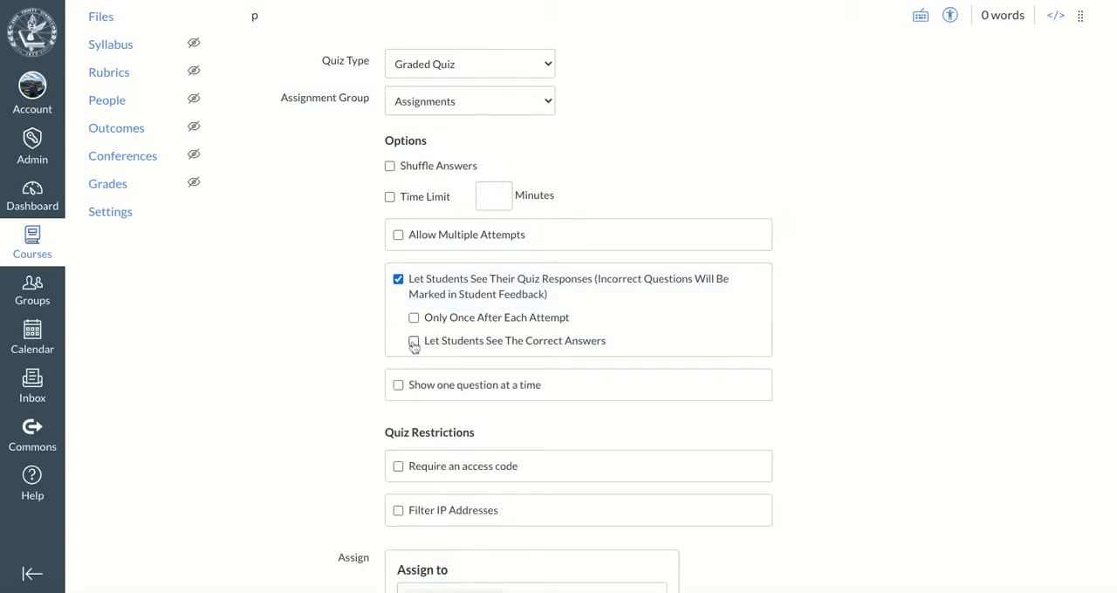
pyautogui.click(413, 340)
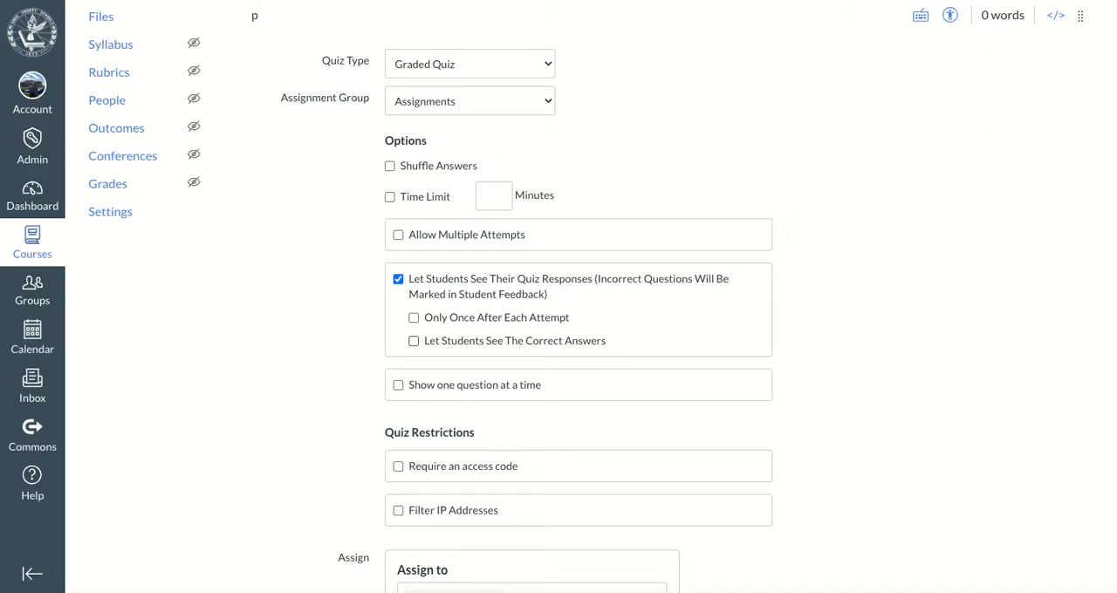
pyautogui.click(414, 341)
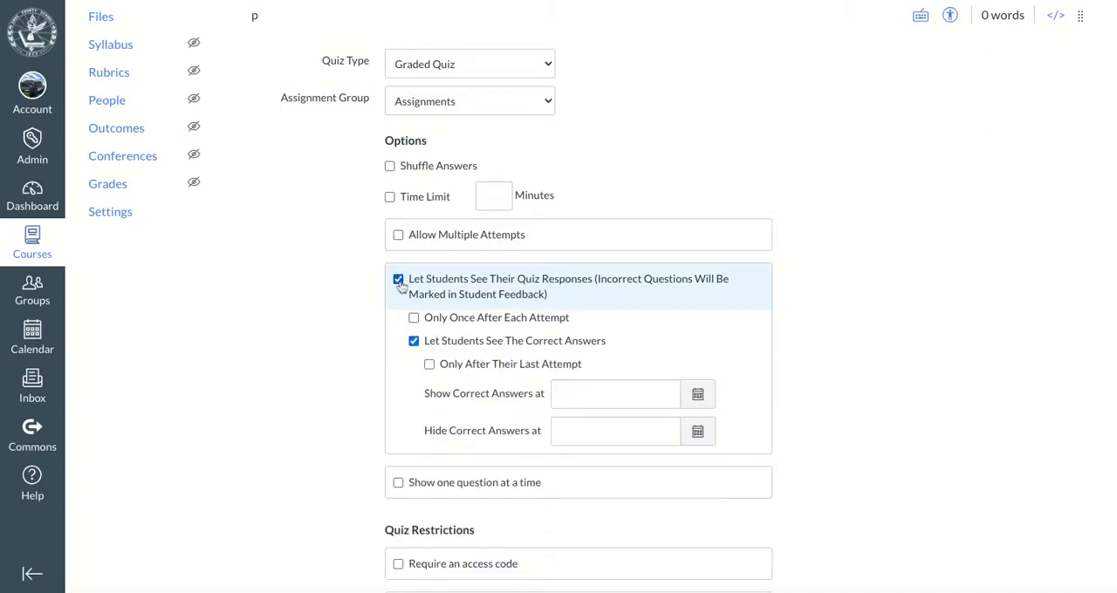
pyautogui.click(414, 340)
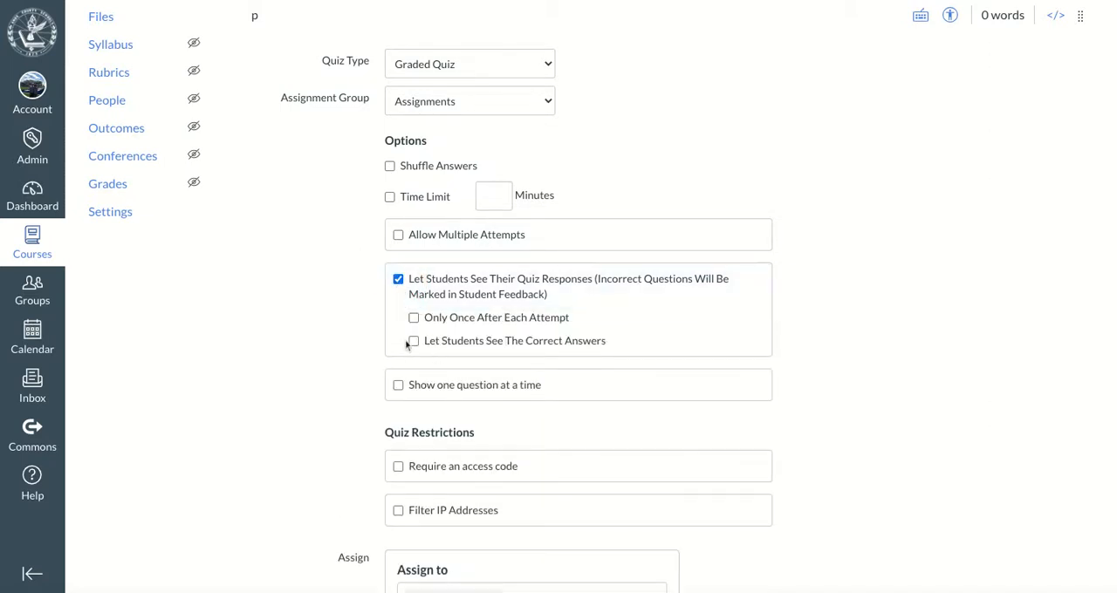
pyautogui.click(412, 341)
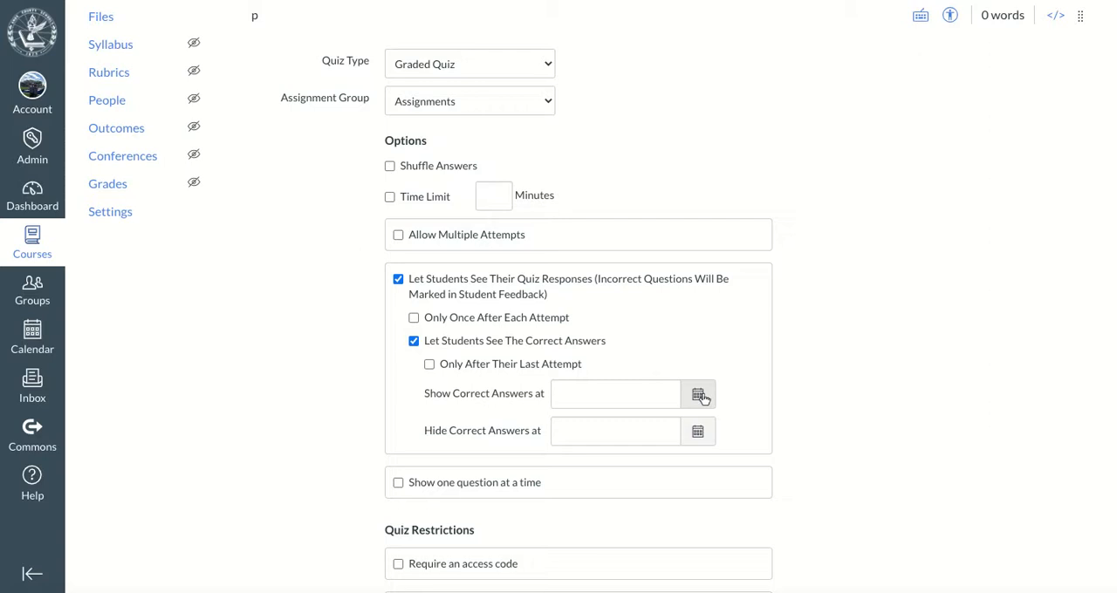
pyautogui.scroll(-3)
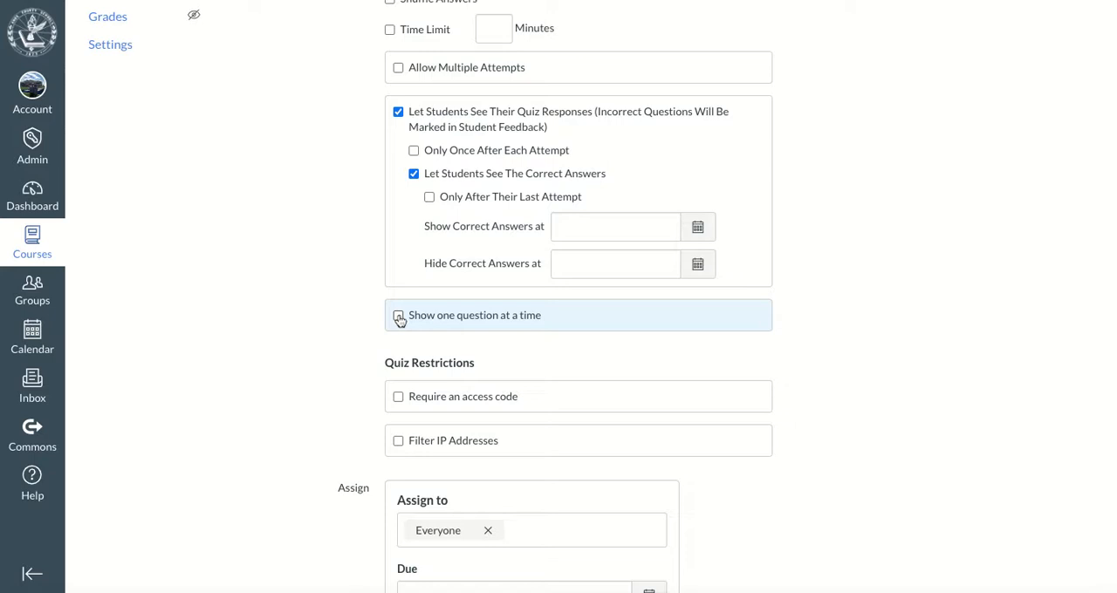
pyautogui.moveTo(400, 319)
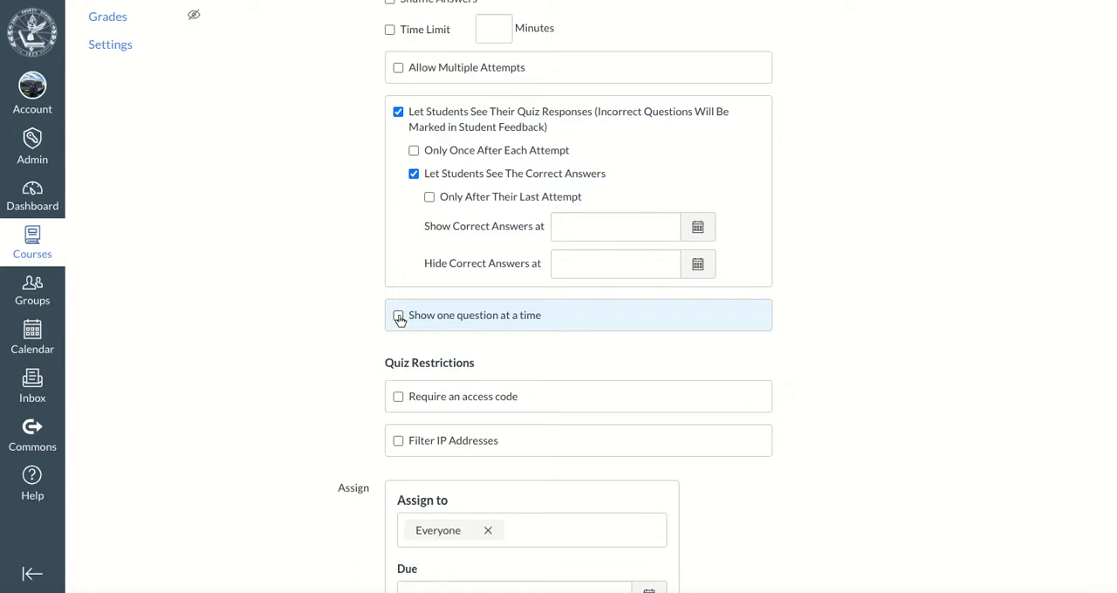
# - Enable 'Show one question at a time' and require an access code for the quiz
pyautogui.click(398, 314)
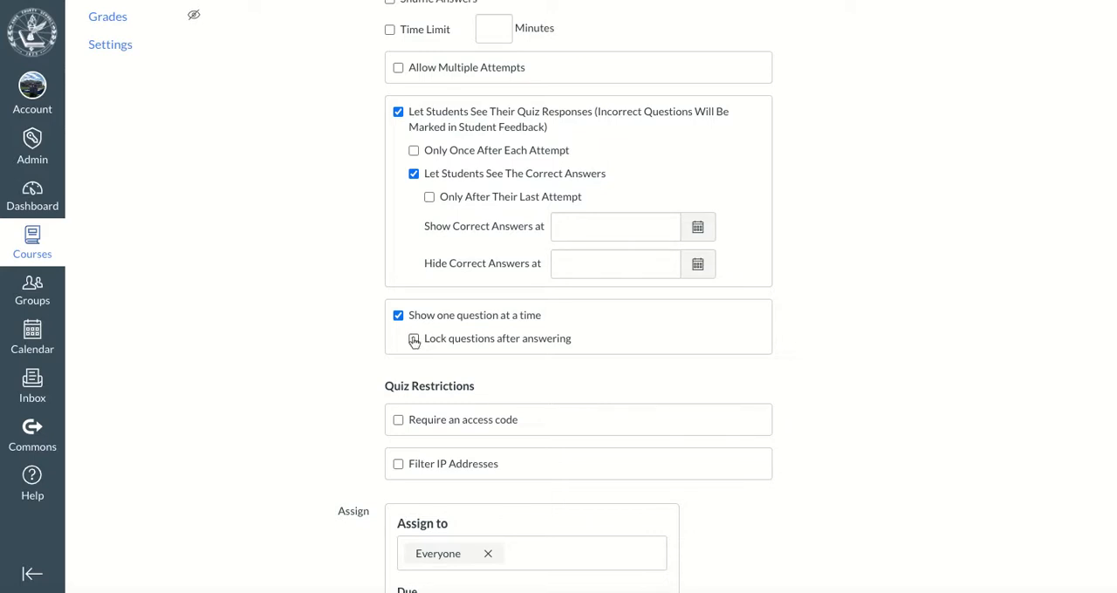
pyautogui.click(413, 339)
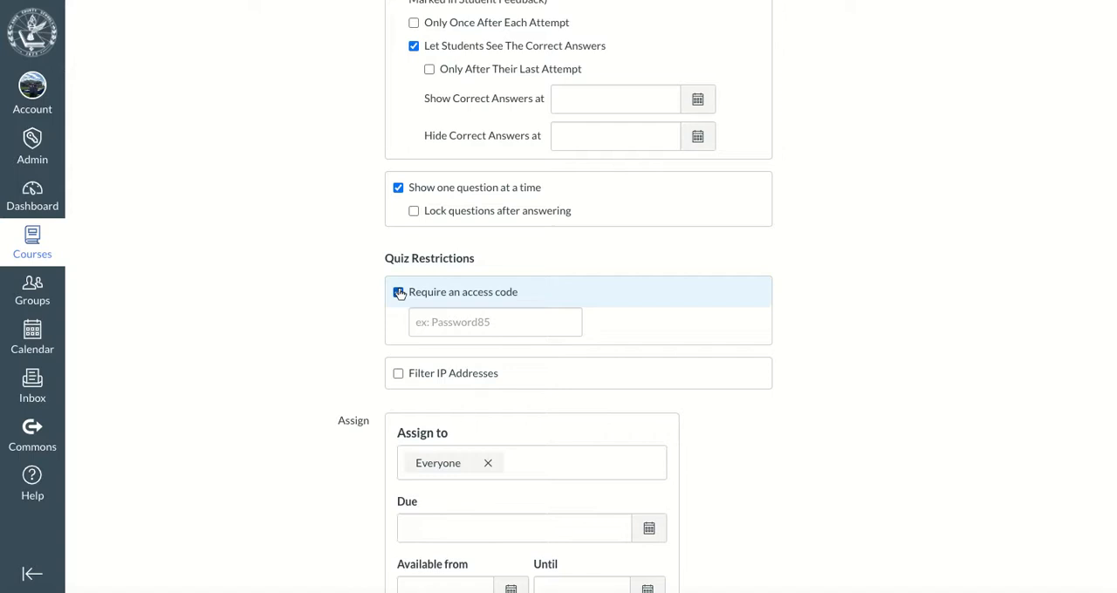
pyautogui.click(398, 293)
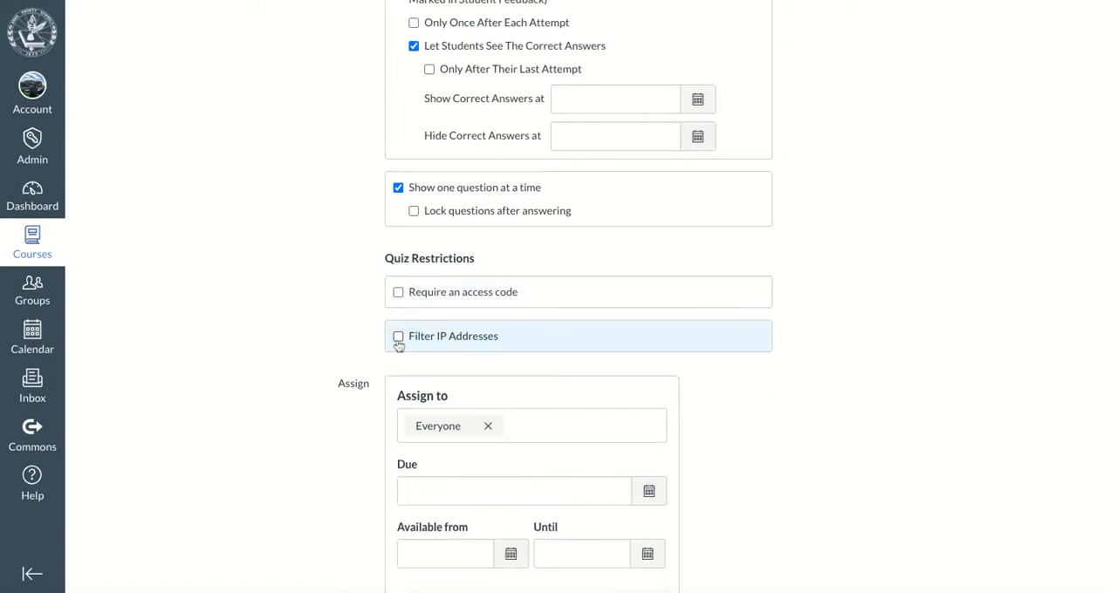
pyautogui.scroll(-3)
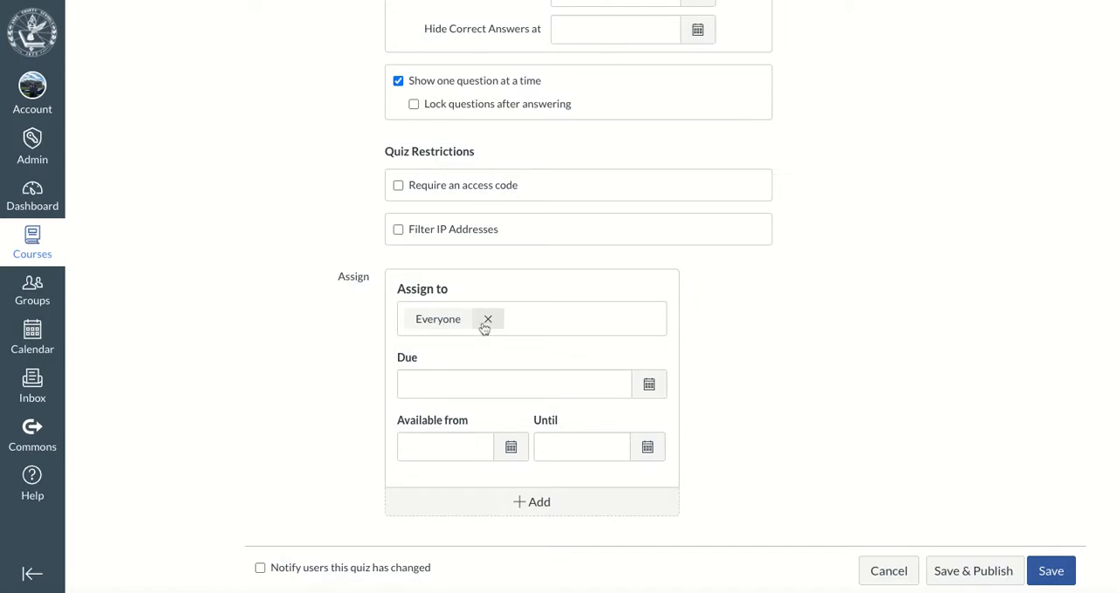
pyautogui.moveTo(628, 389)
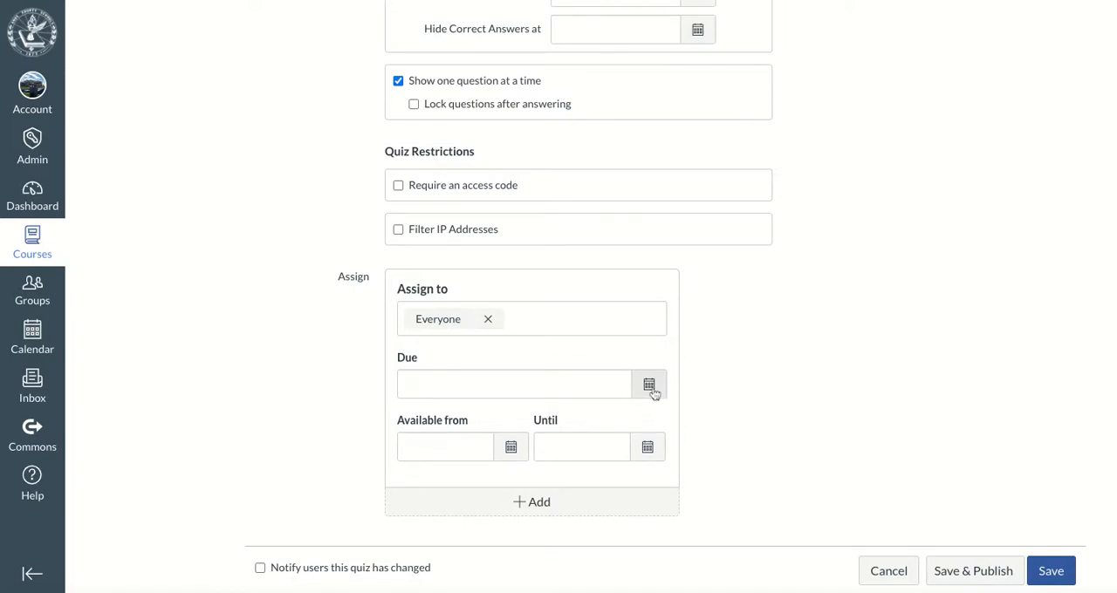
pyautogui.moveTo(509, 447)
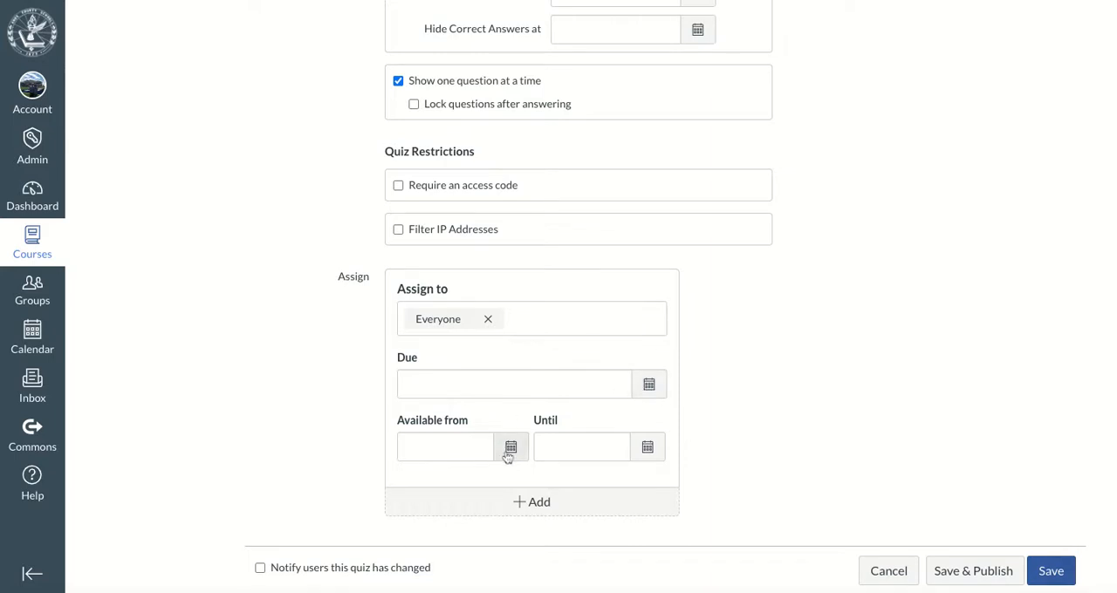
# - Set the quiz's Available From date to Jul 30, 2020 at 2:30pm
pyautogui.click(509, 446)
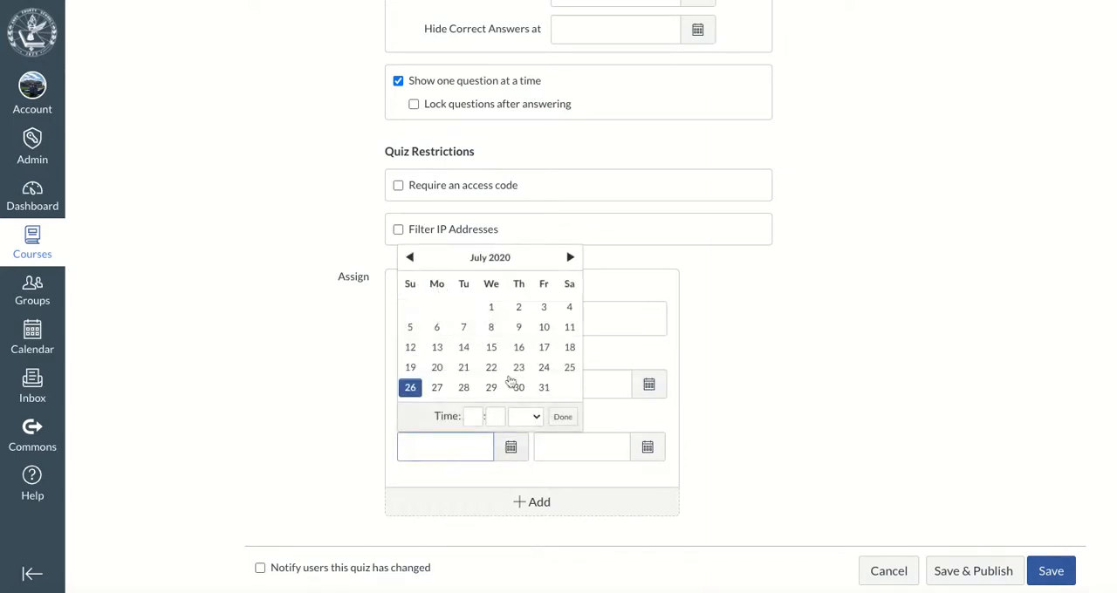
pyautogui.click(518, 388)
pyautogui.write('2')
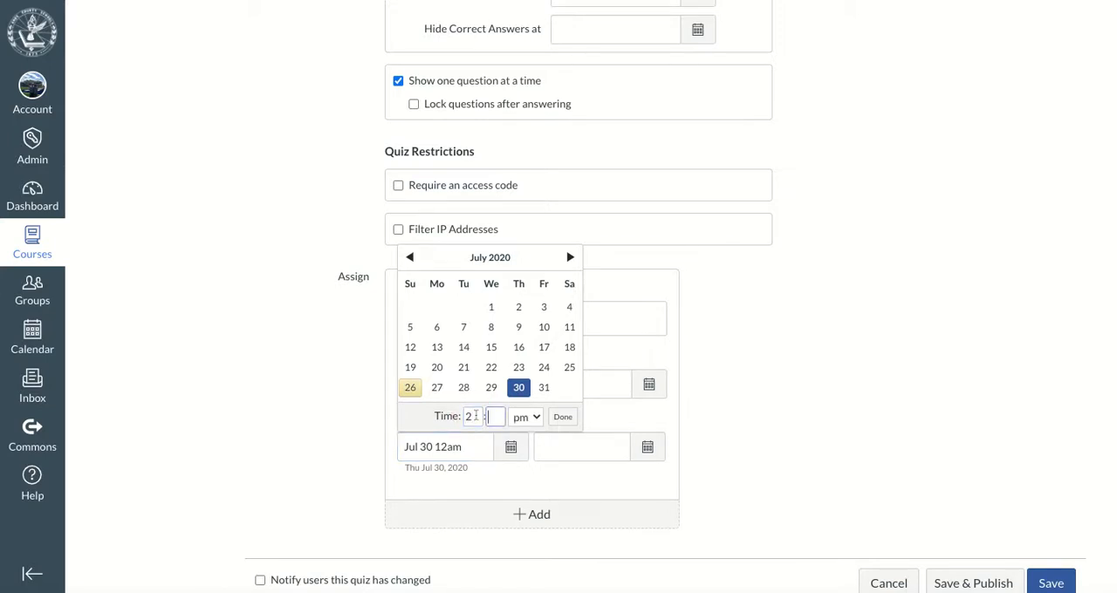
pyautogui.write('30')
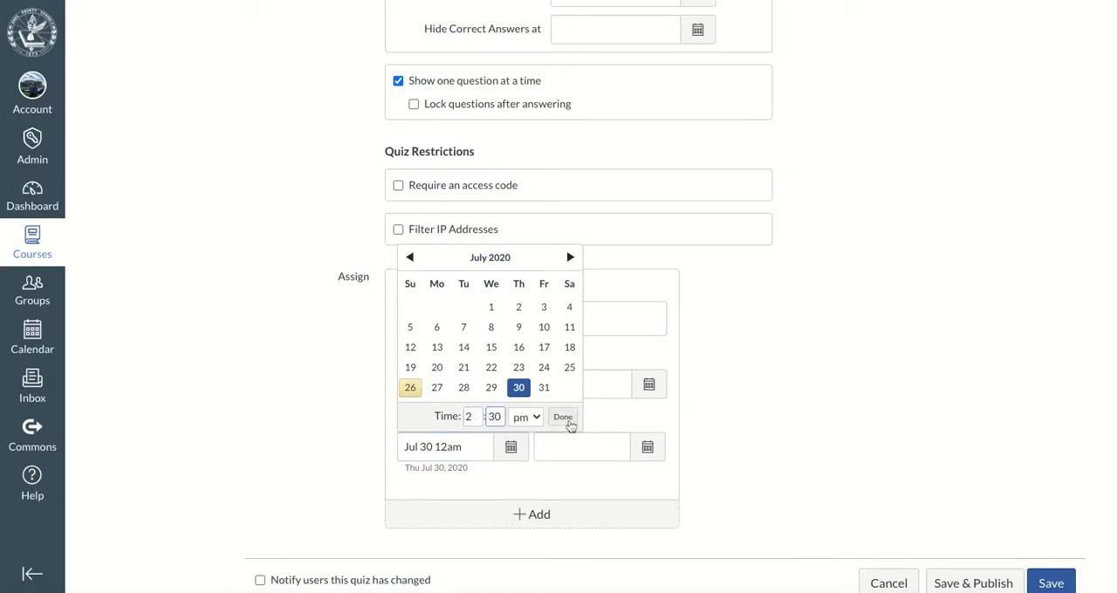
pyautogui.click(562, 415)
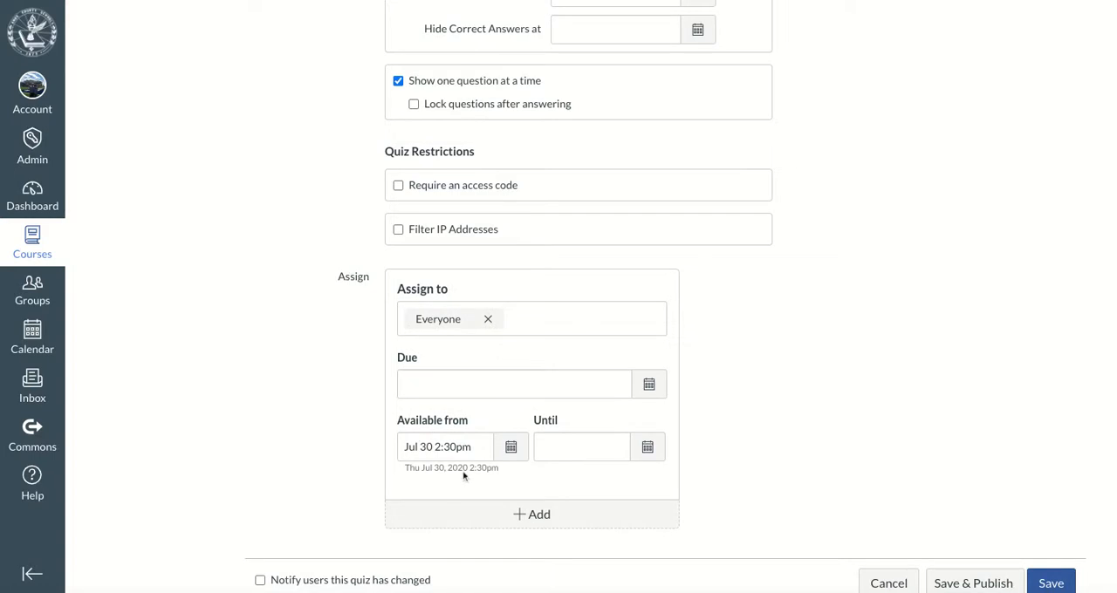
pyautogui.moveTo(671, 475)
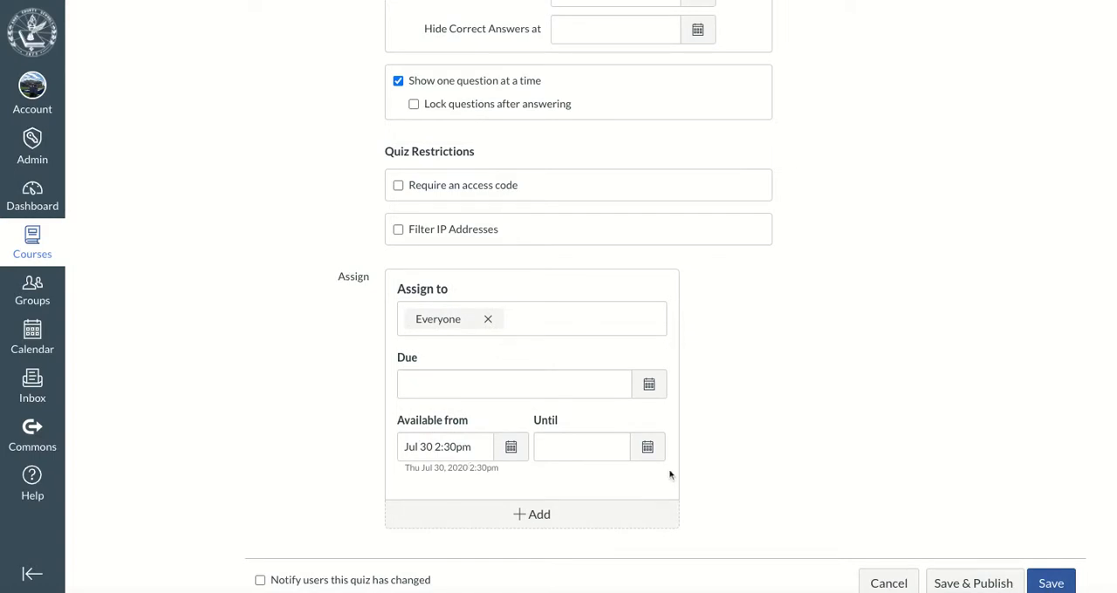
pyautogui.scroll(-3)
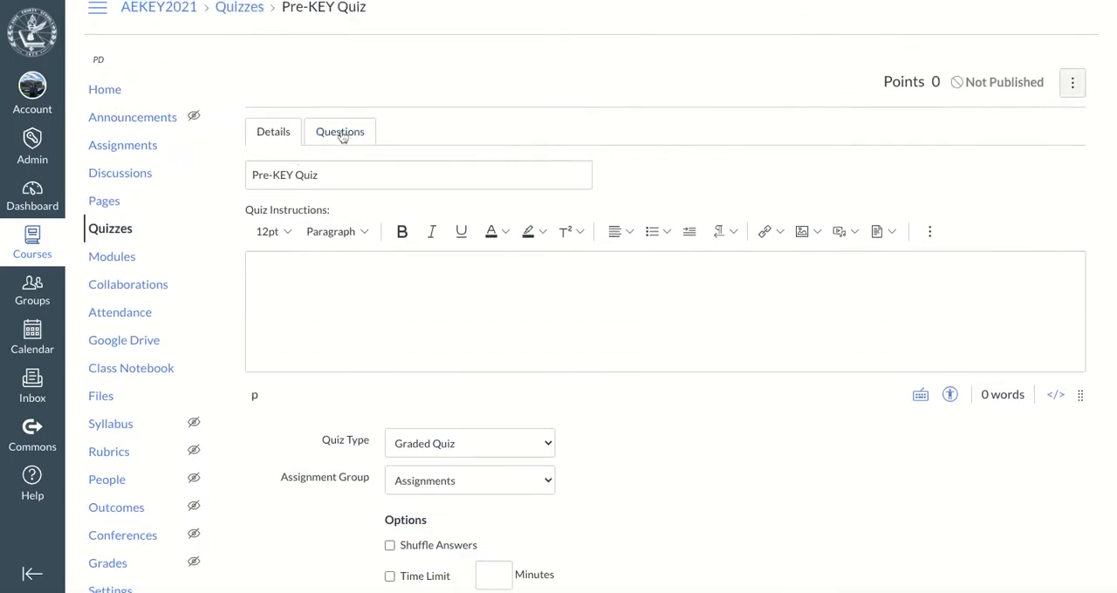
# - On the Questions tab, start a new 1-point Multiple Choice question
pyautogui.click(338, 131)
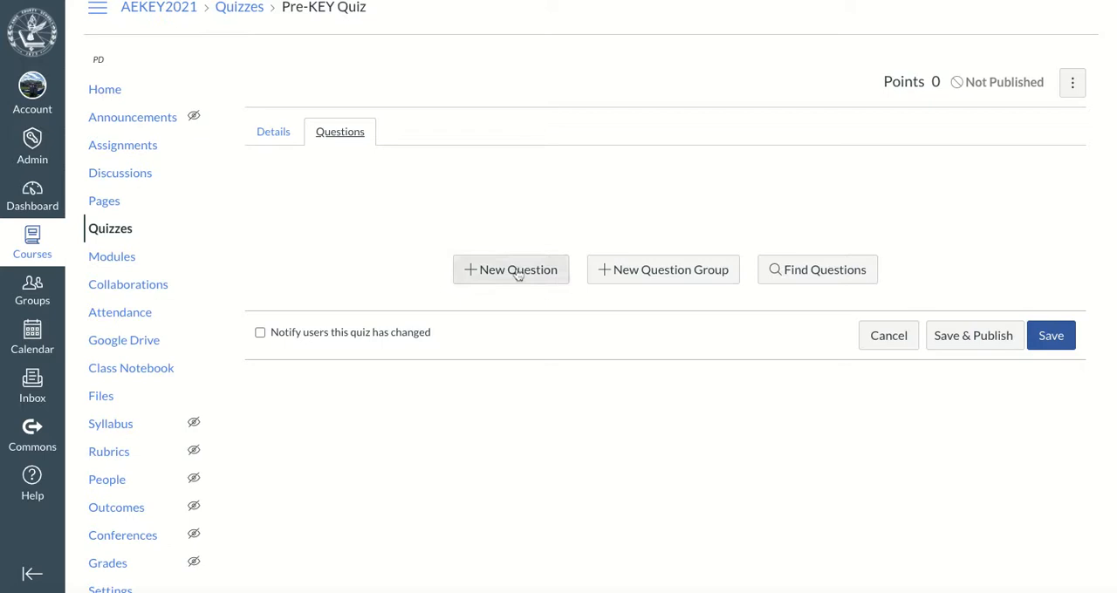
pyautogui.click(509, 268)
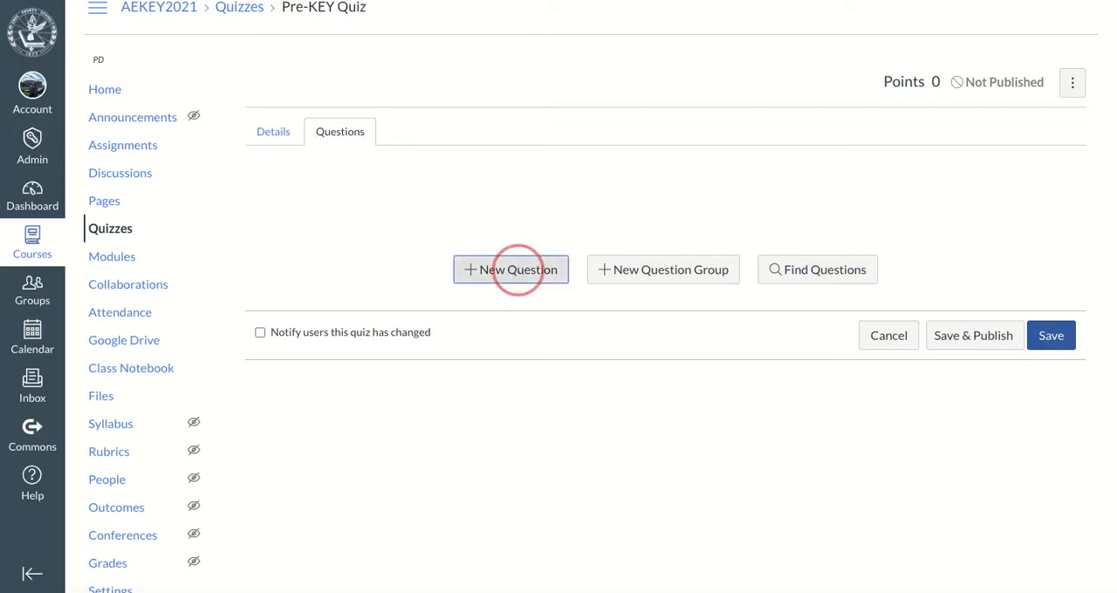
pyautogui.click(510, 269)
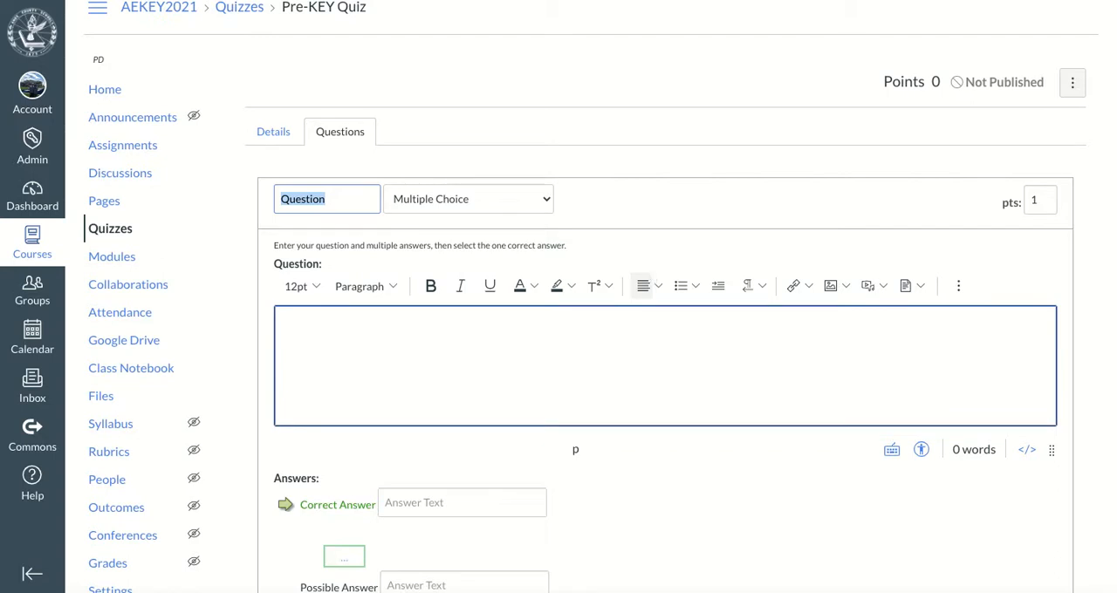
pyautogui.moveTo(649, 280)
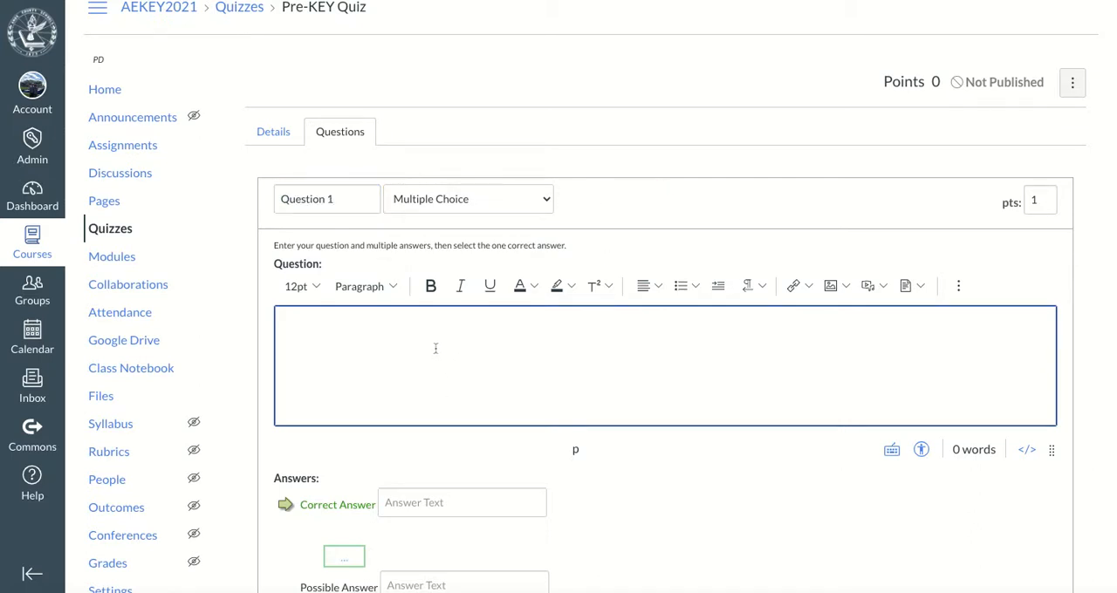
# - Enter the question text 'What day of the week is KEY?'
pyautogui.write('What')
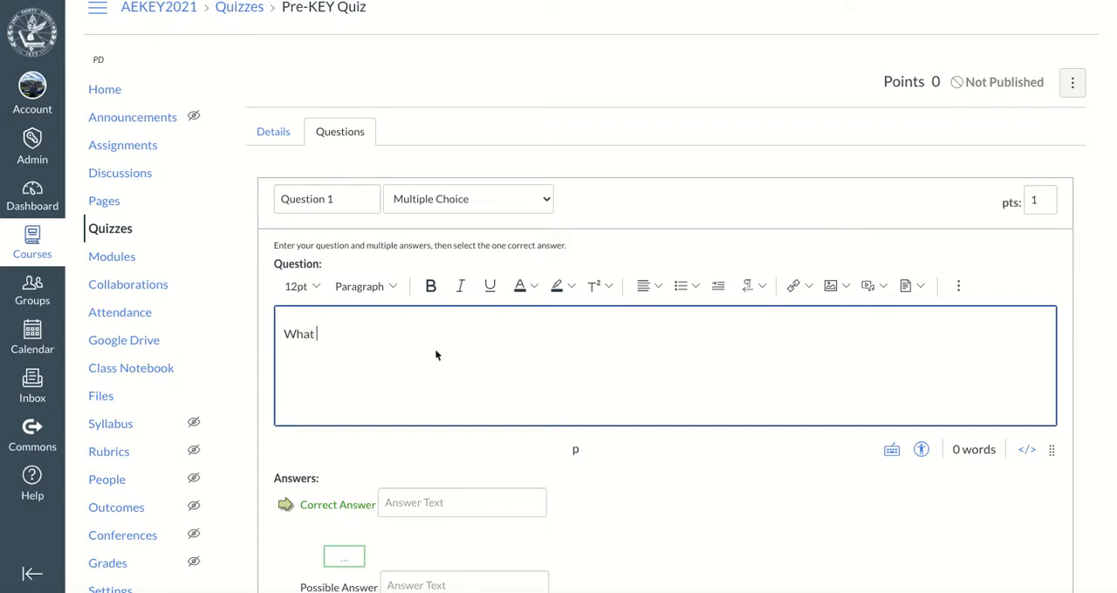
pyautogui.write('day of the week')
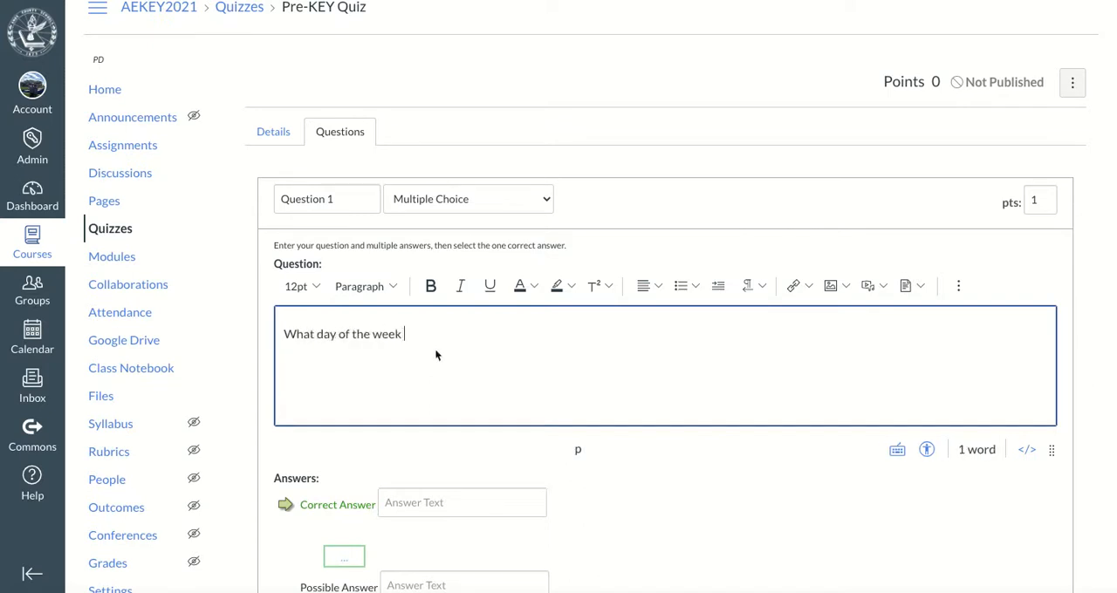
pyautogui.write('is K')
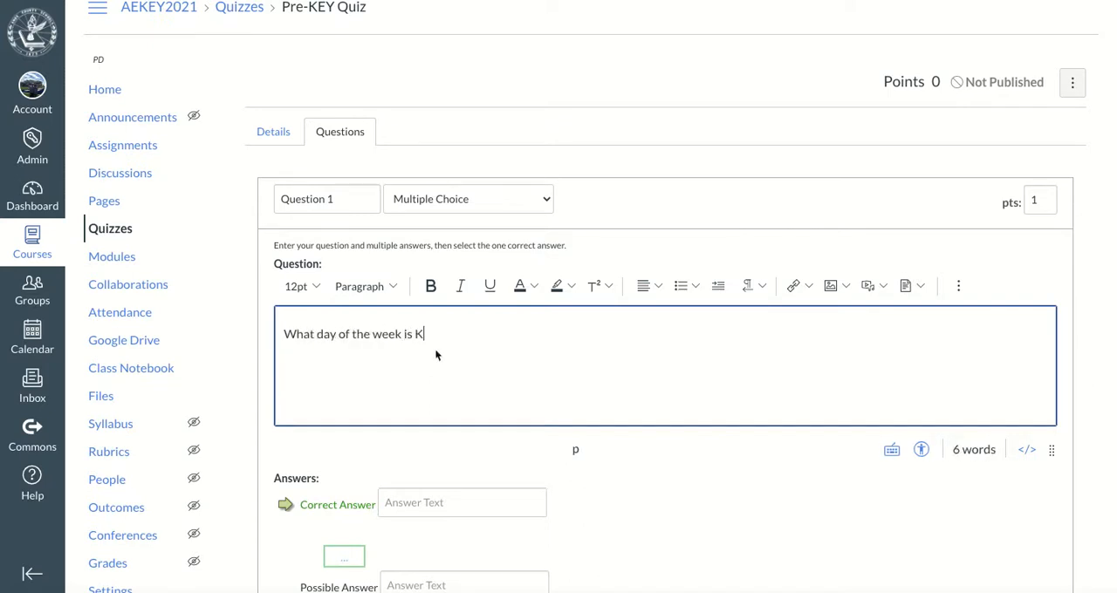
pyautogui.write('EY?')
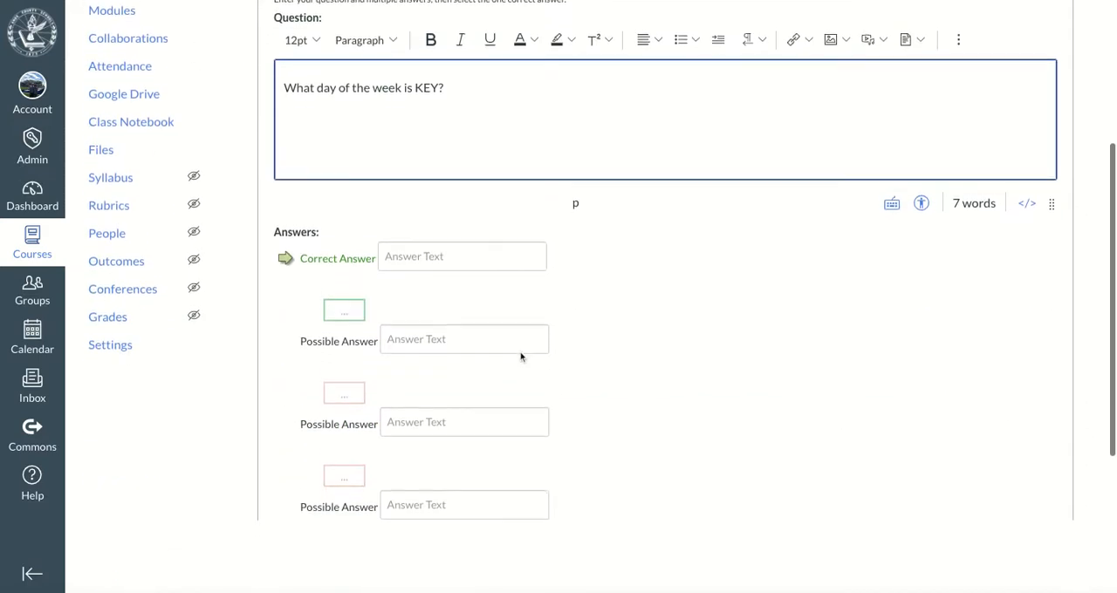
# - Fill answers Monday through Friday, adding a fifth choice, and mark Thursday correct
pyautogui.write('Mond')
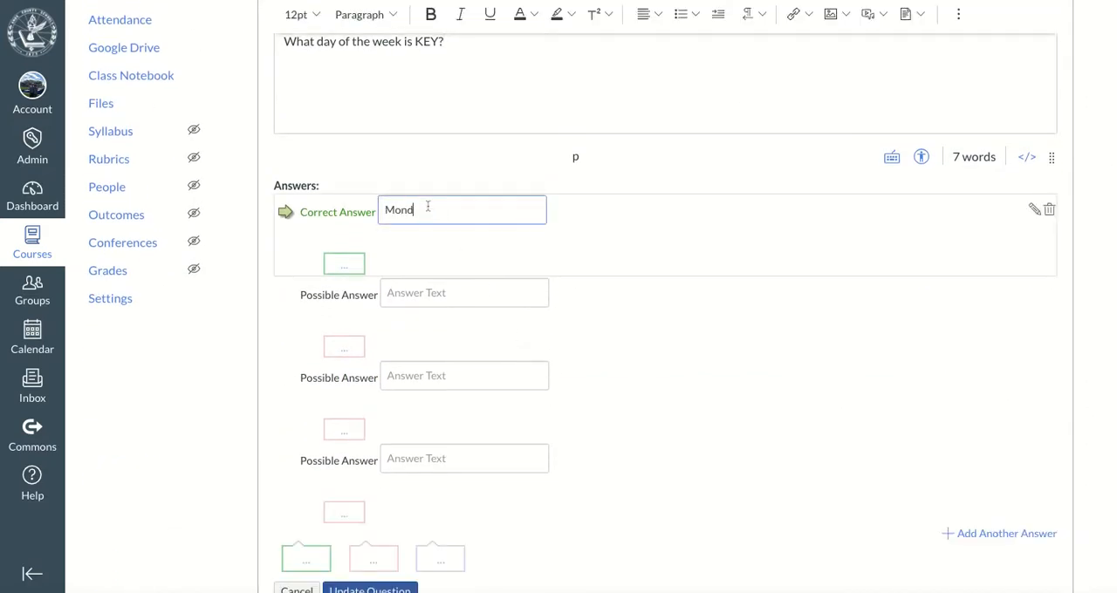
pyautogui.write('ay')
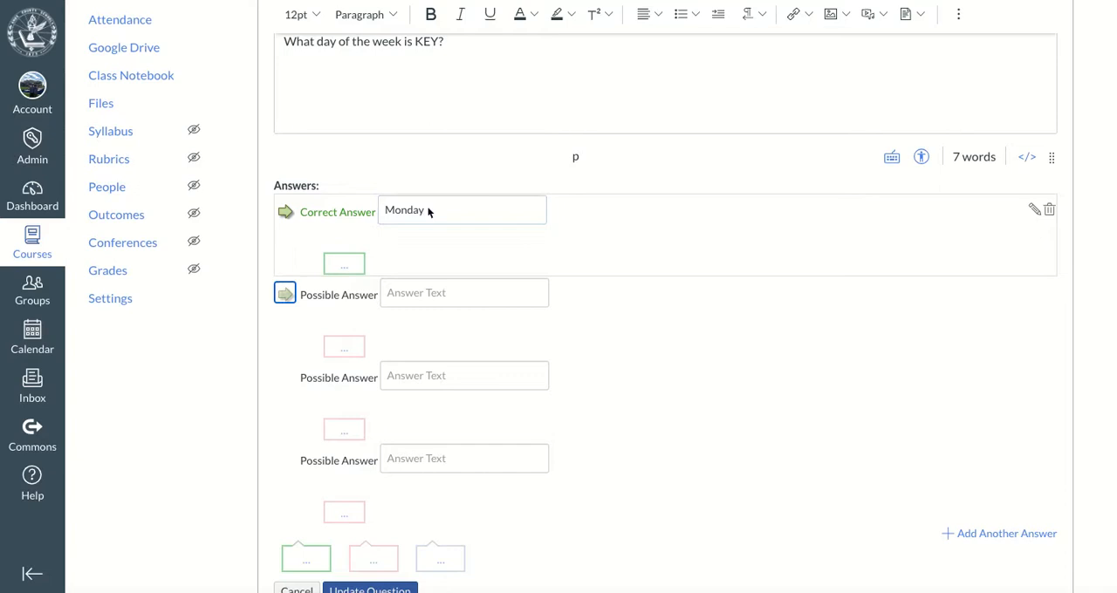
pyautogui.write('Tuesday')
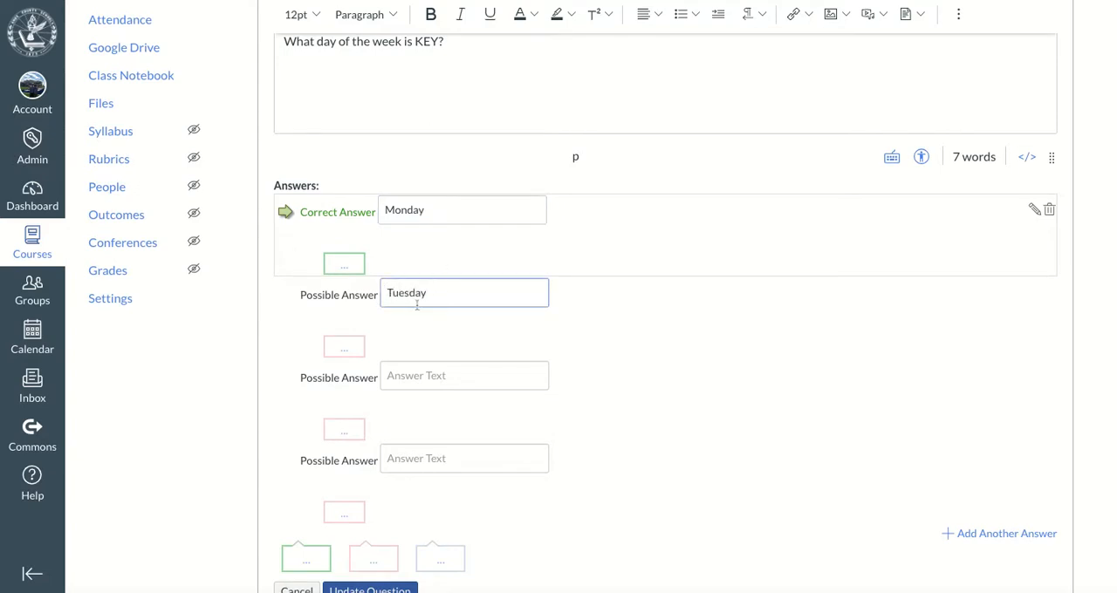
pyautogui.write('Wed')
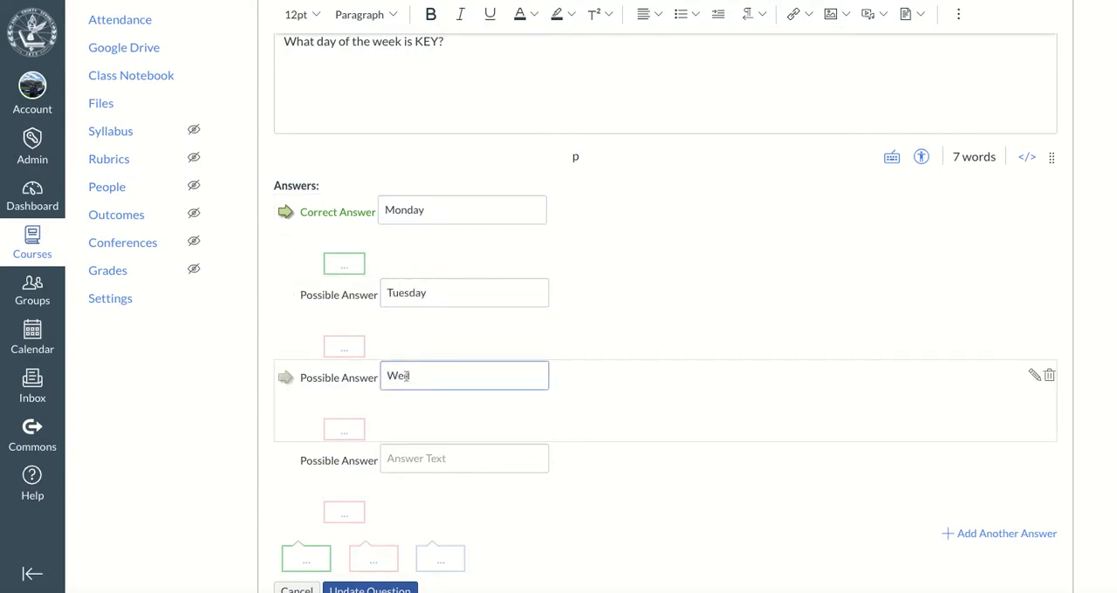
pyautogui.write('Thursday')
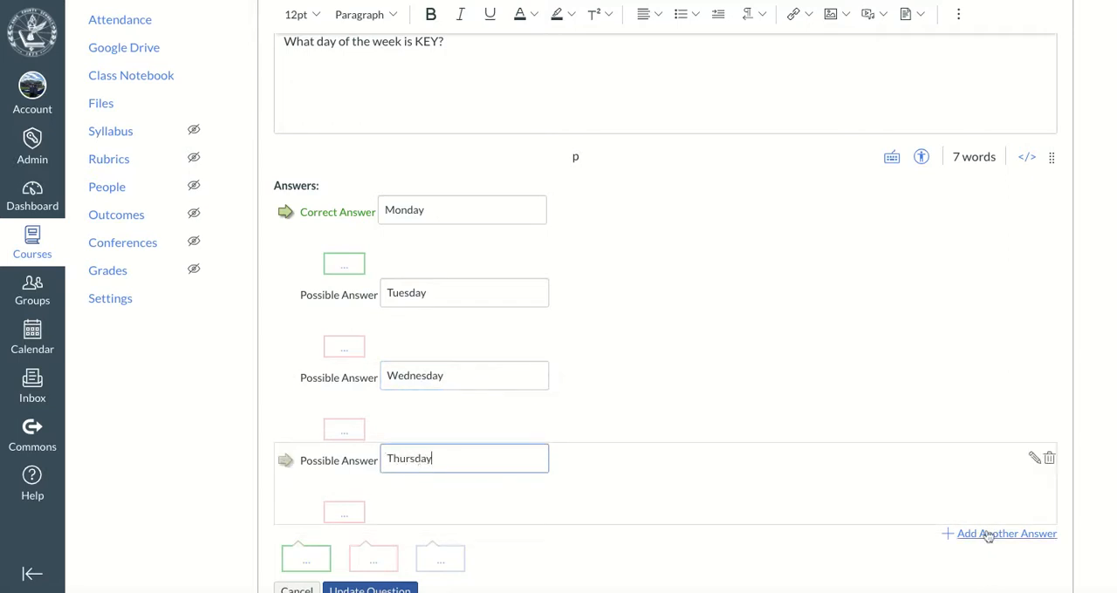
pyautogui.click(1005, 534)
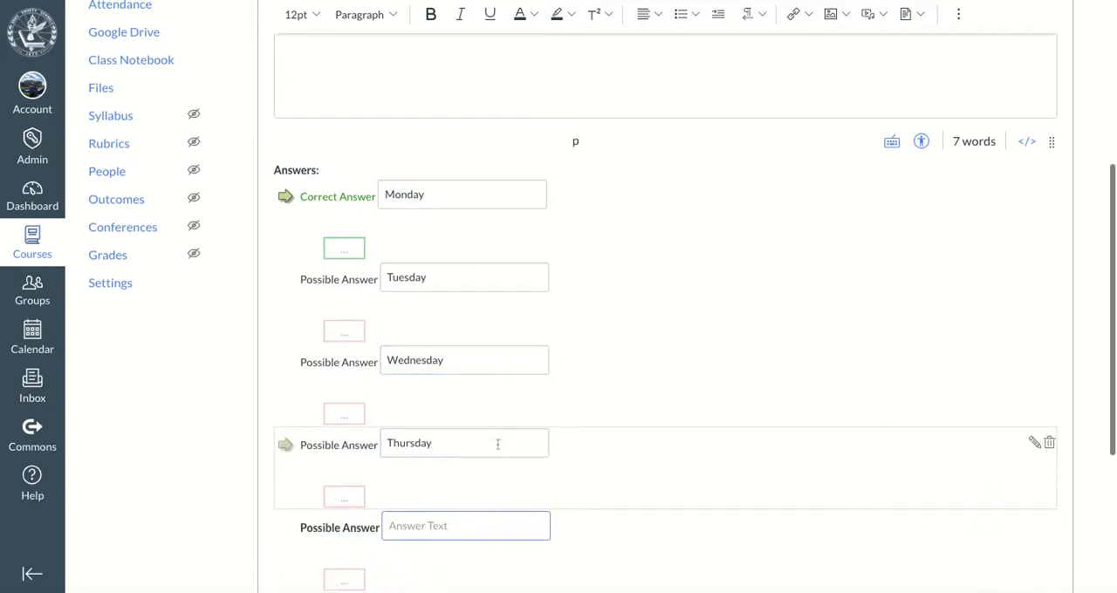
pyautogui.write('Friday')
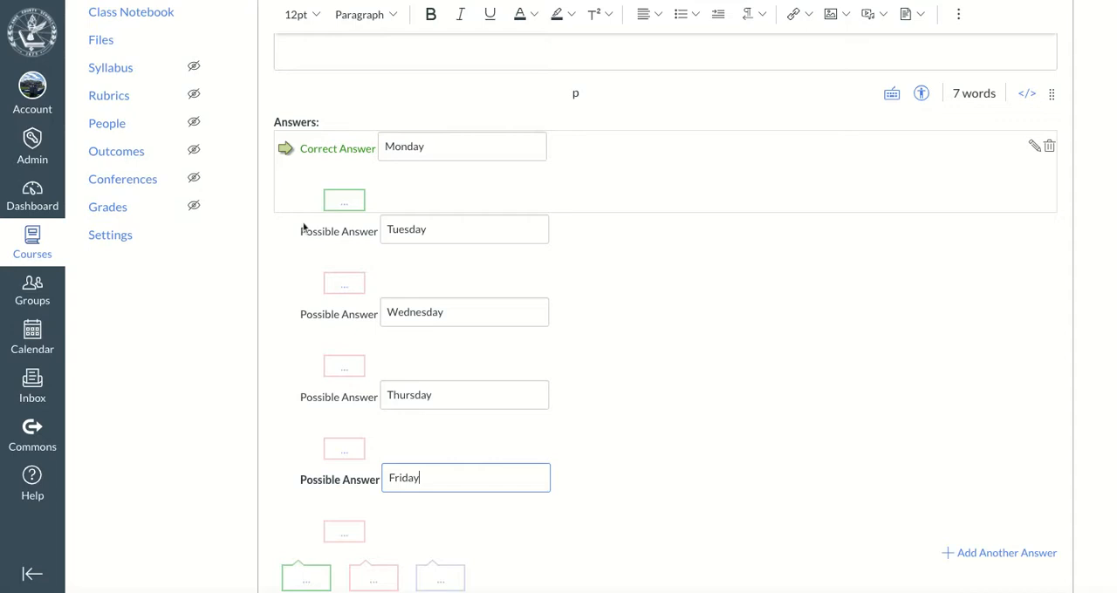
pyautogui.click(287, 396)
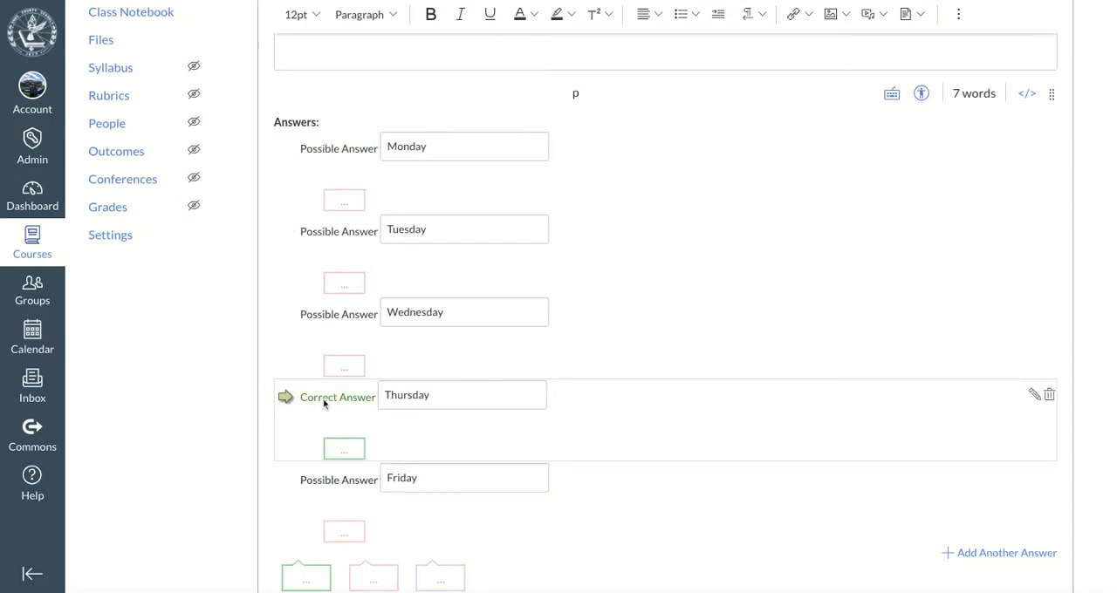
pyautogui.scroll(-3)
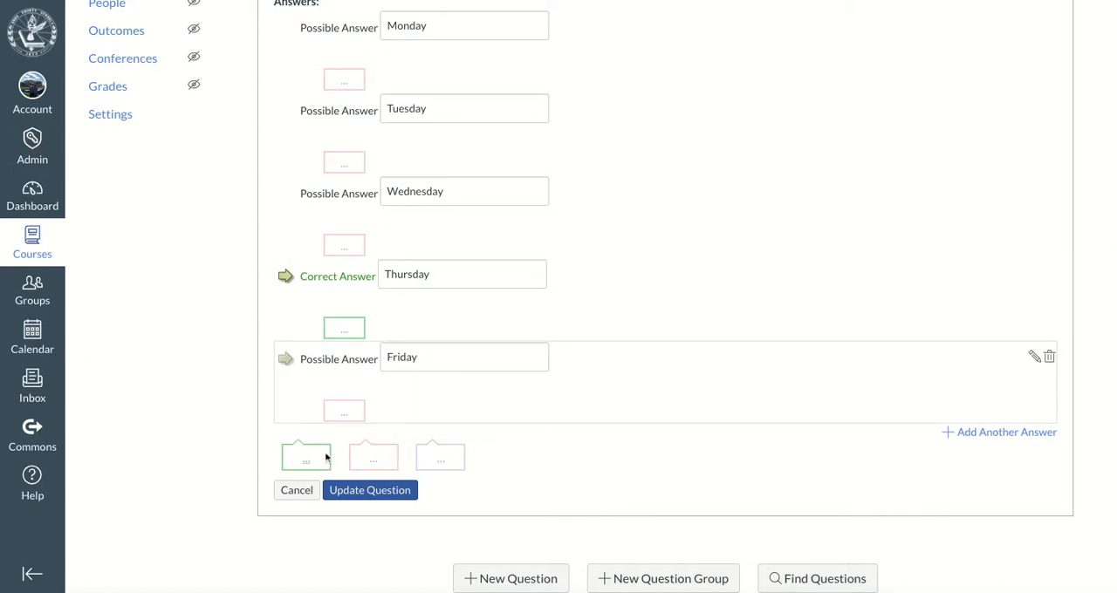
pyautogui.moveTo(196, 422)
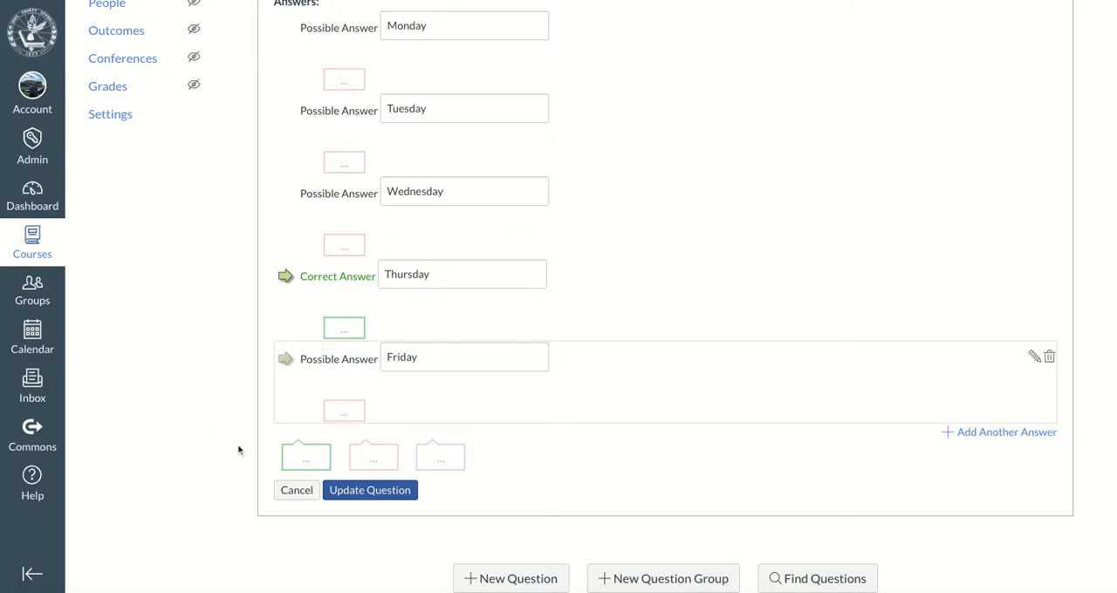
pyautogui.moveTo(445, 457)
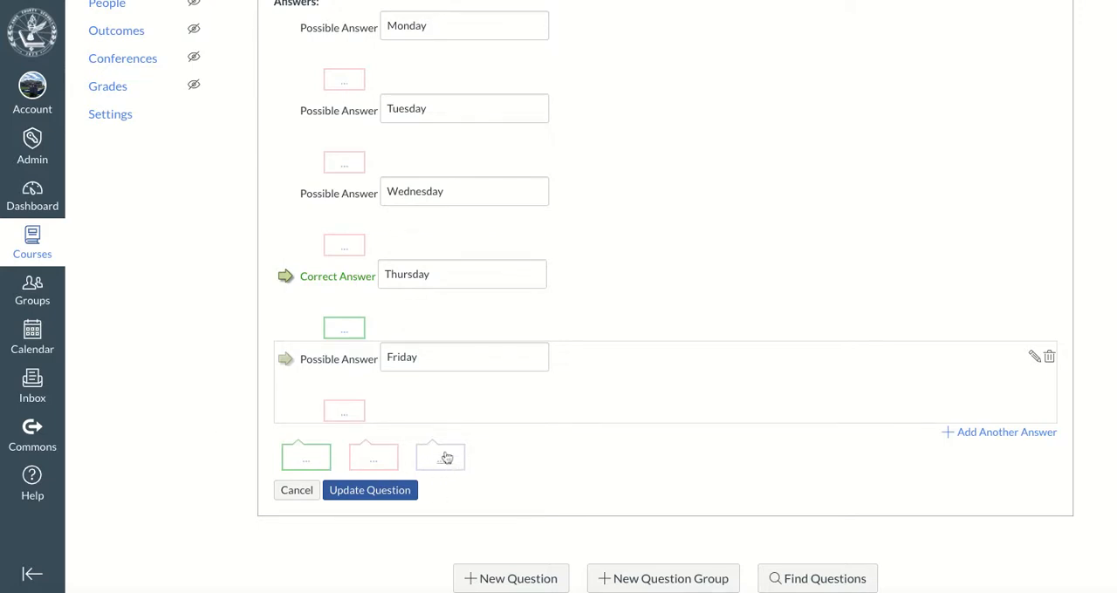
pyautogui.moveTo(446, 457)
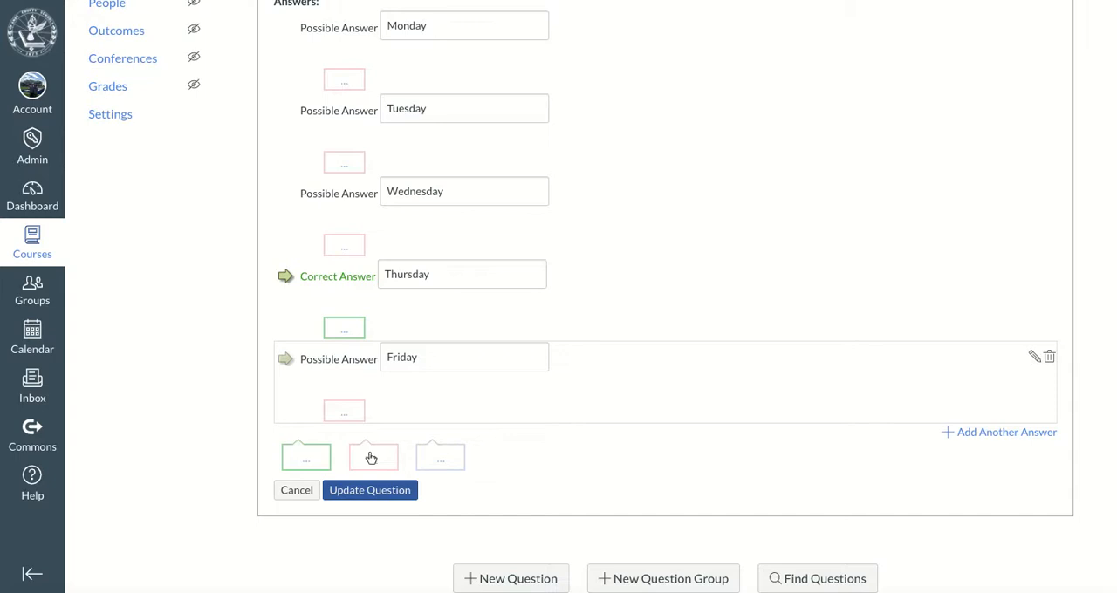
pyautogui.moveTo(543, 470)
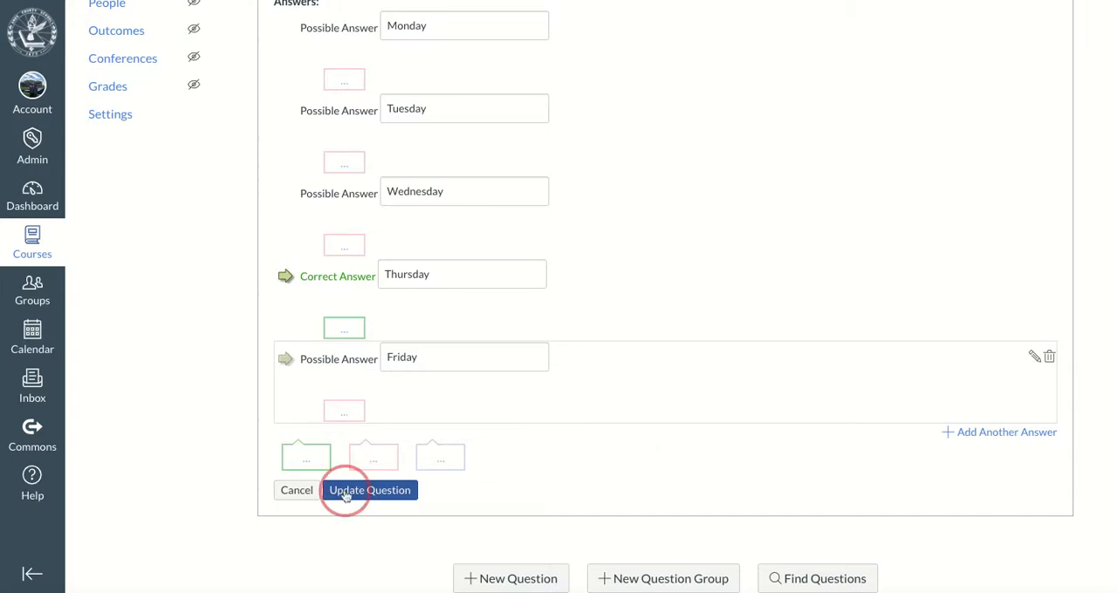
# - Update the question so it is saved as Question 1 worth 1 point
pyautogui.click(370, 491)
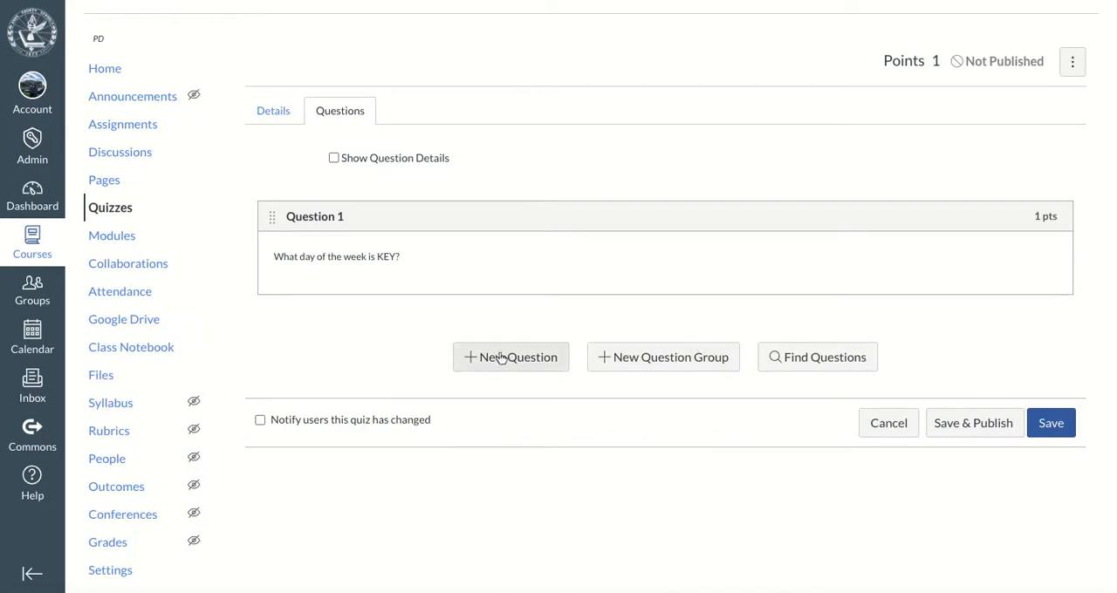
pyautogui.moveTo(509, 356)
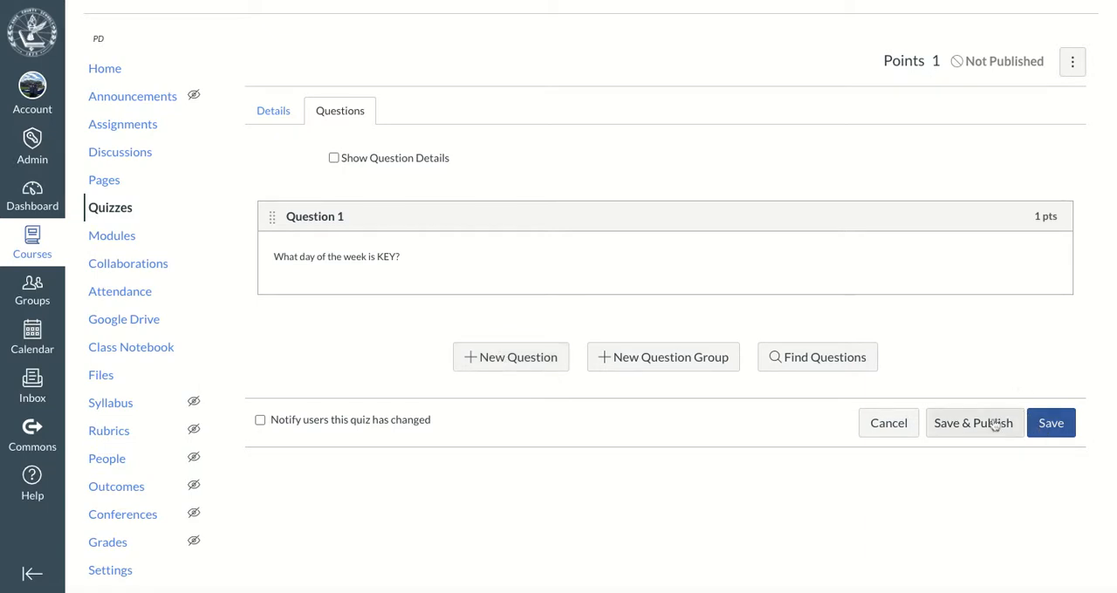
pyautogui.moveTo(969, 424)
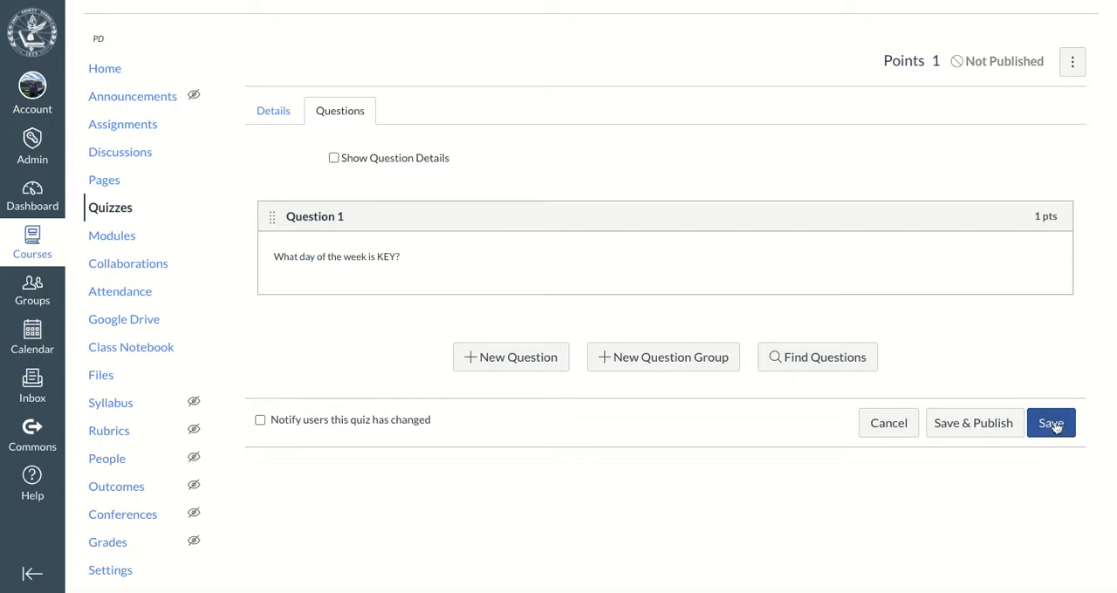
pyautogui.moveTo(995, 445)
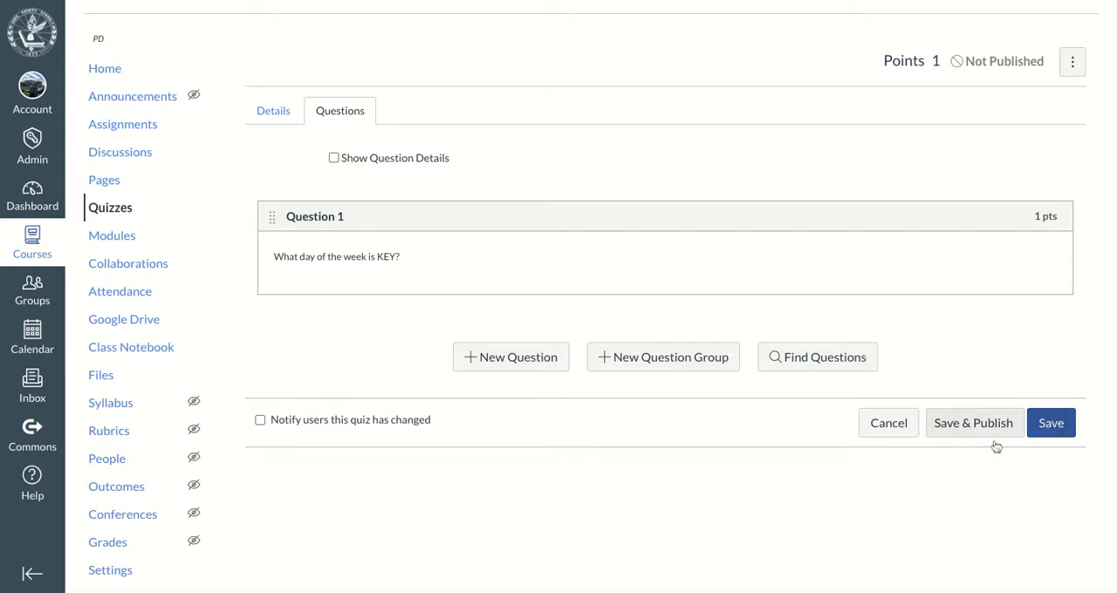